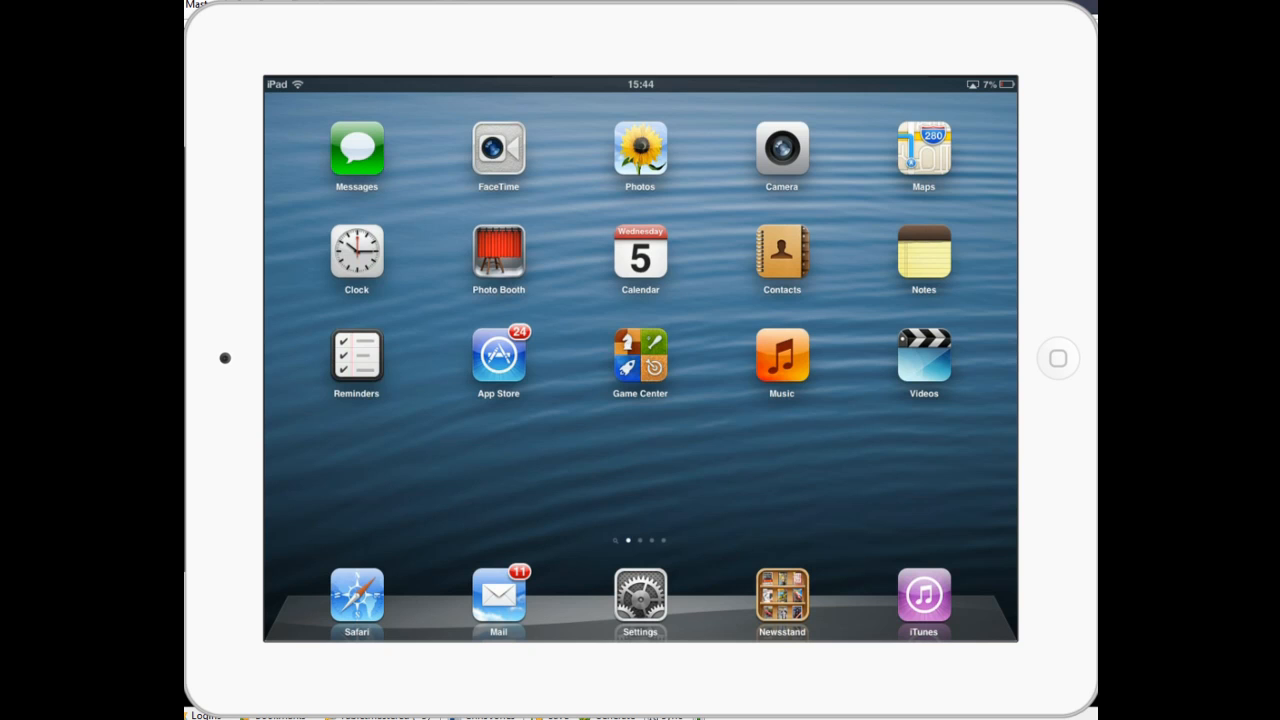
Open Settings from the dock to the Wi-Fi pane showing BTBusinessHub-872 joined
scroll(left, 3)
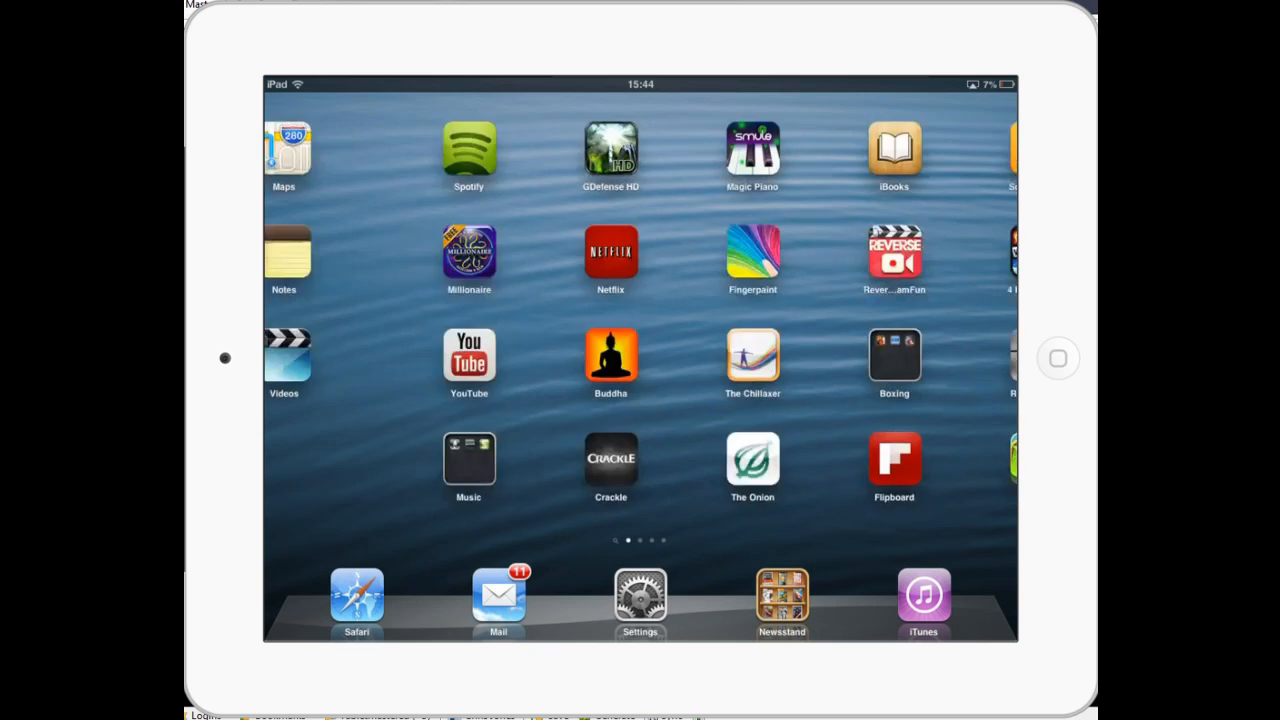
scroll(left, 3)
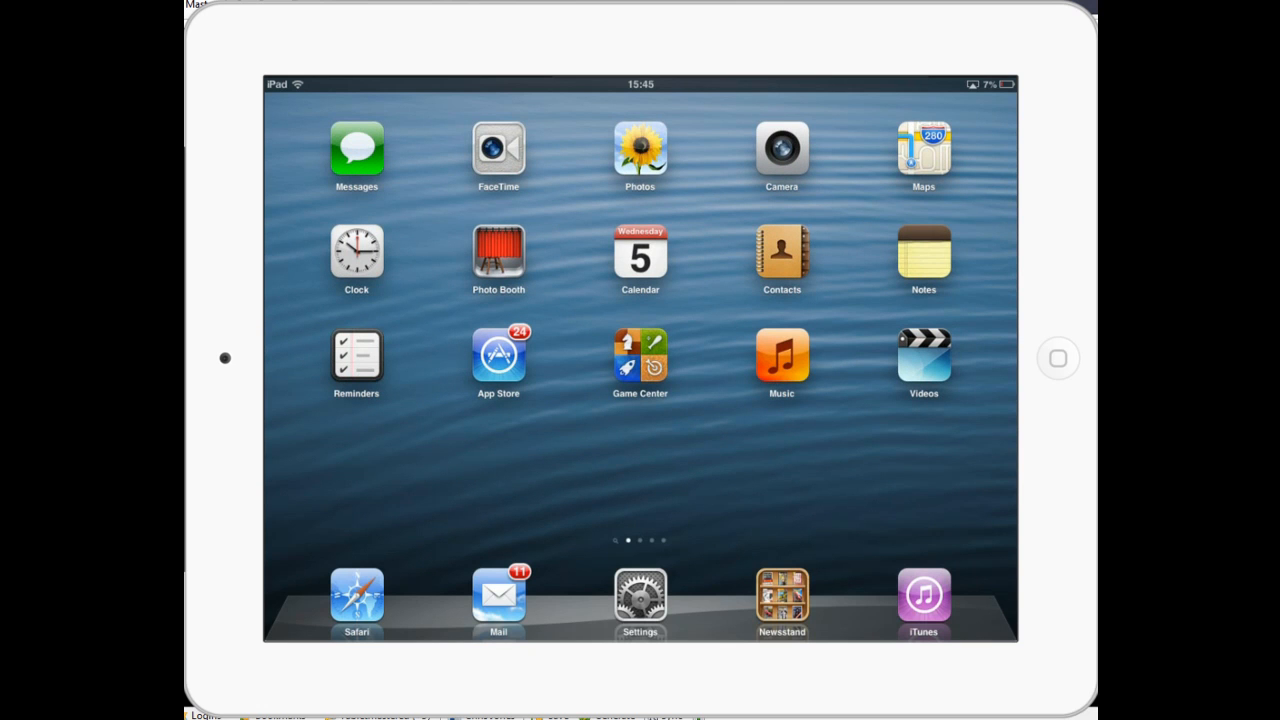
mouse_move(320, 593)
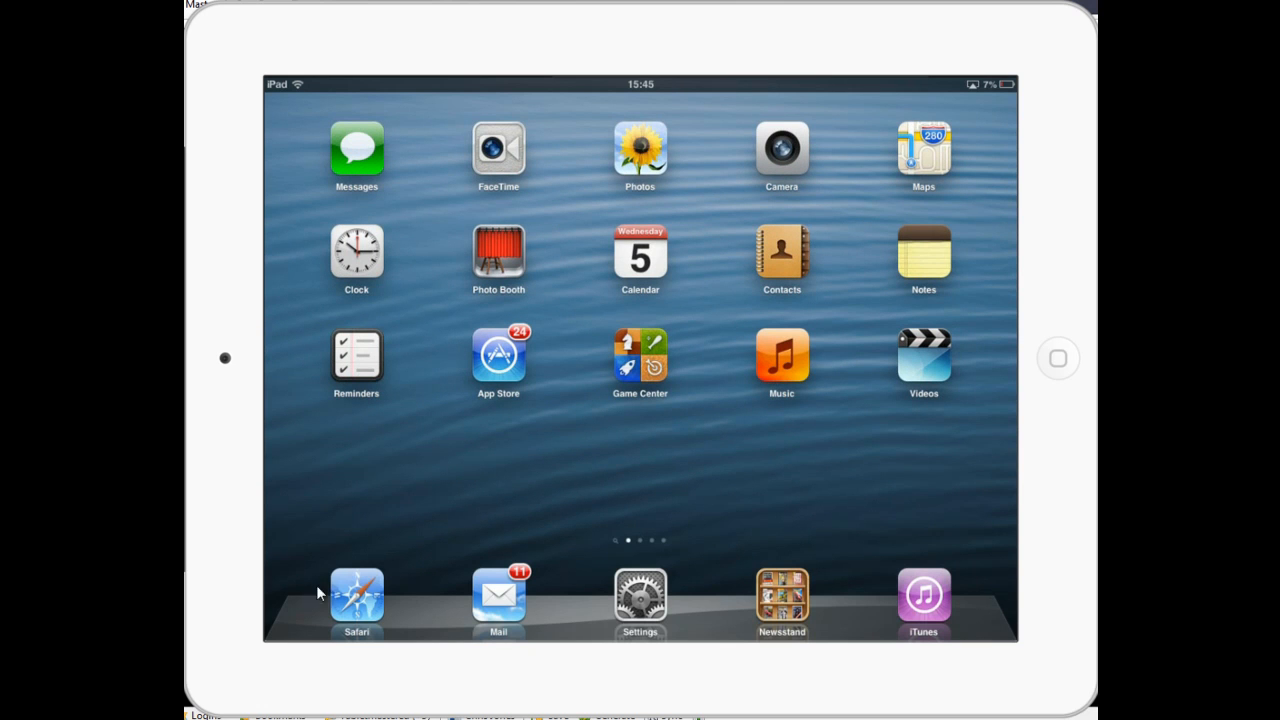
mouse_move(907, 595)
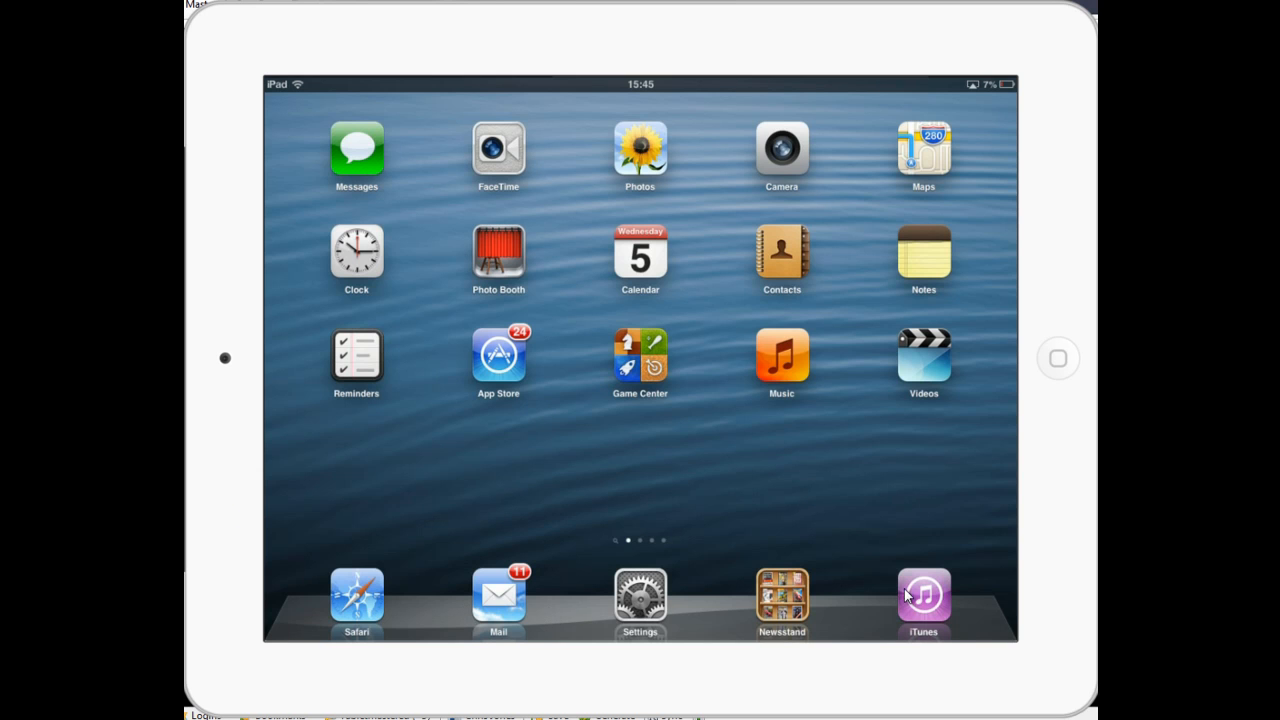
mouse_move(536, 611)
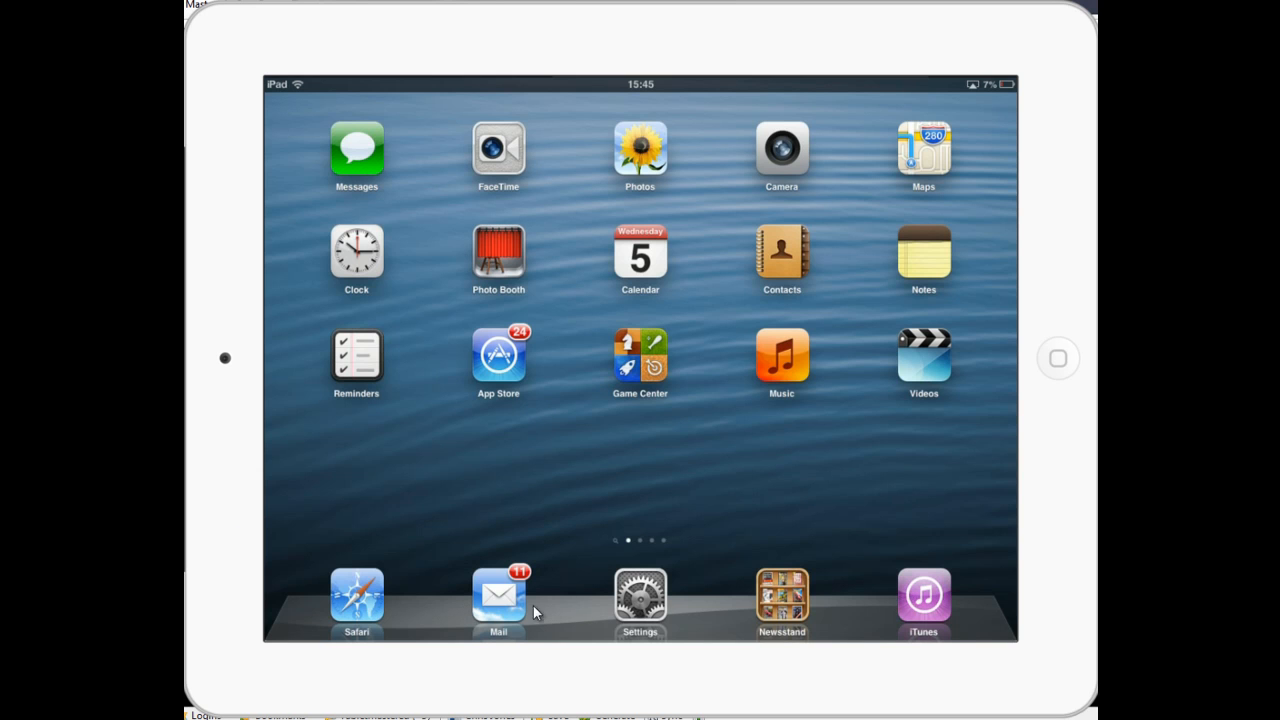
mouse_move(565, 583)
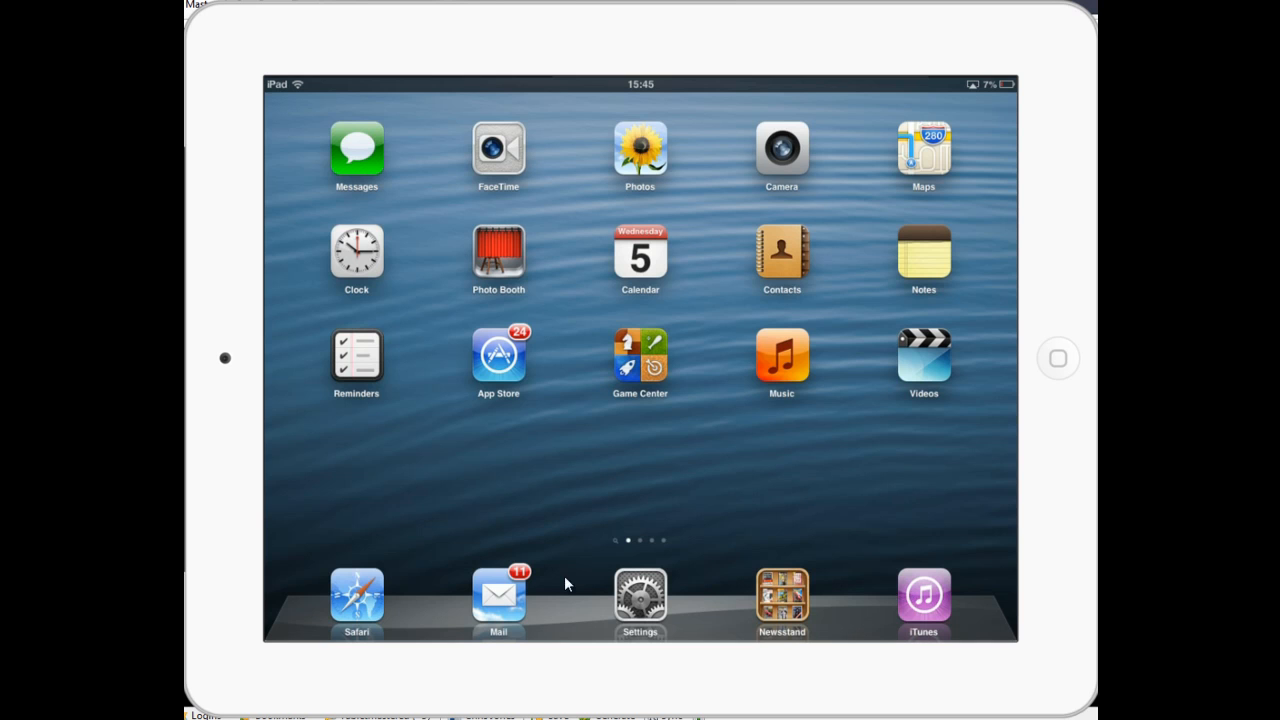
mouse_move(560, 595)
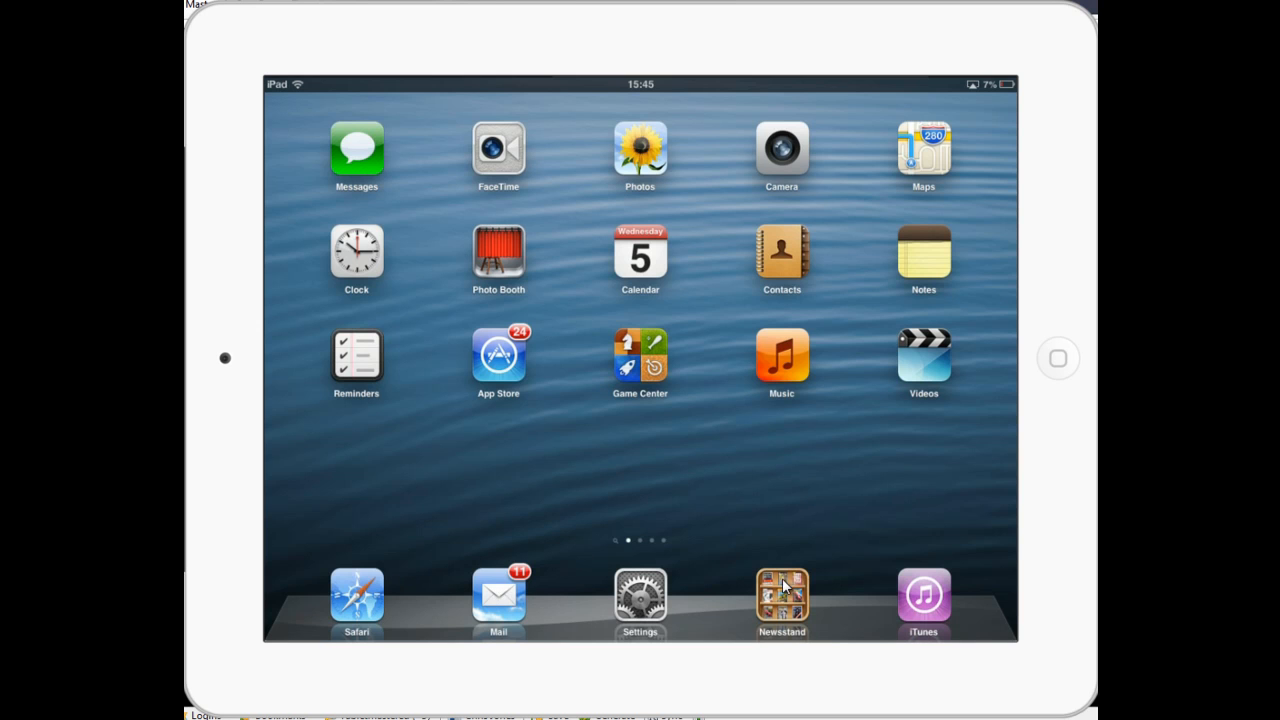
mouse_move(500, 472)
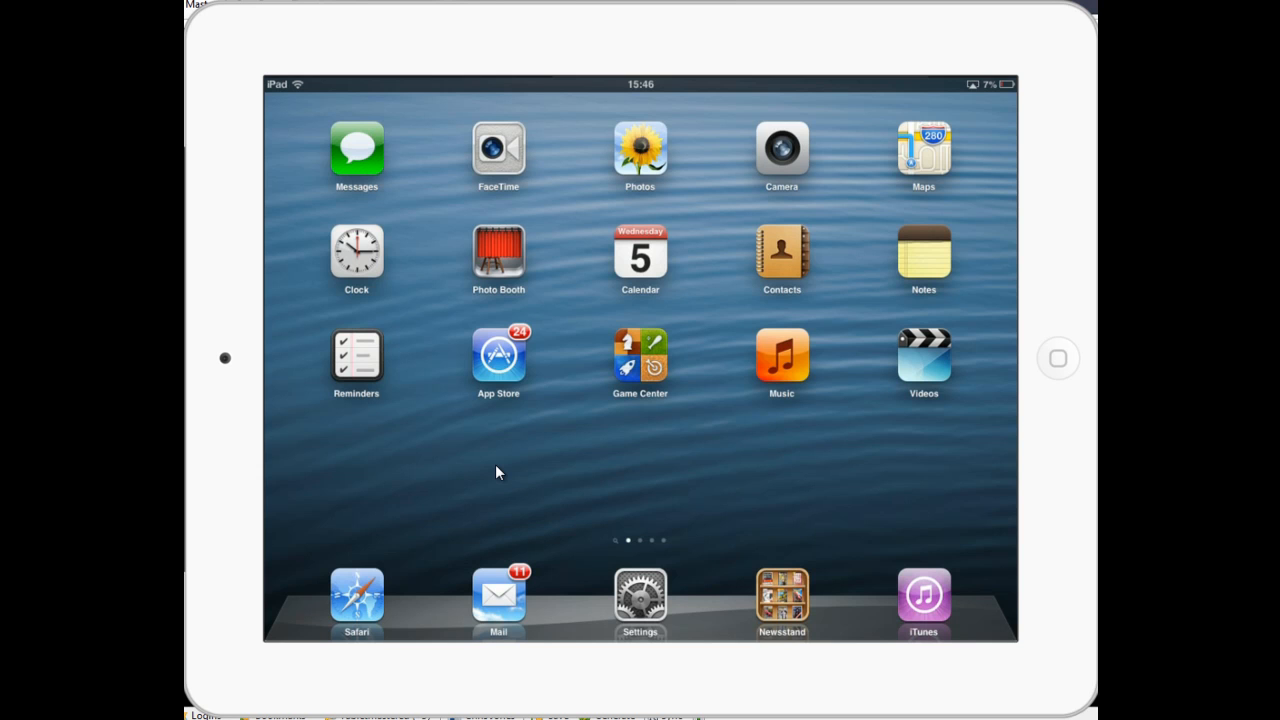
mouse_move(640, 600)
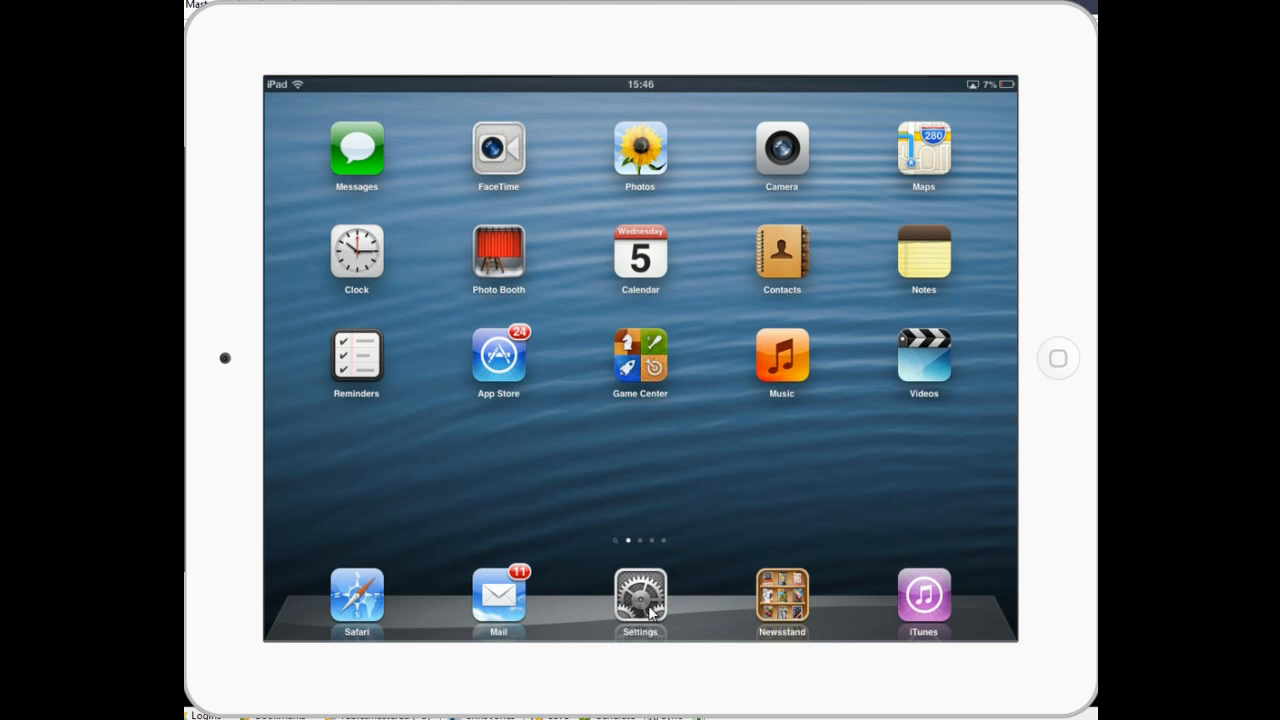
mouse_move(398, 462)
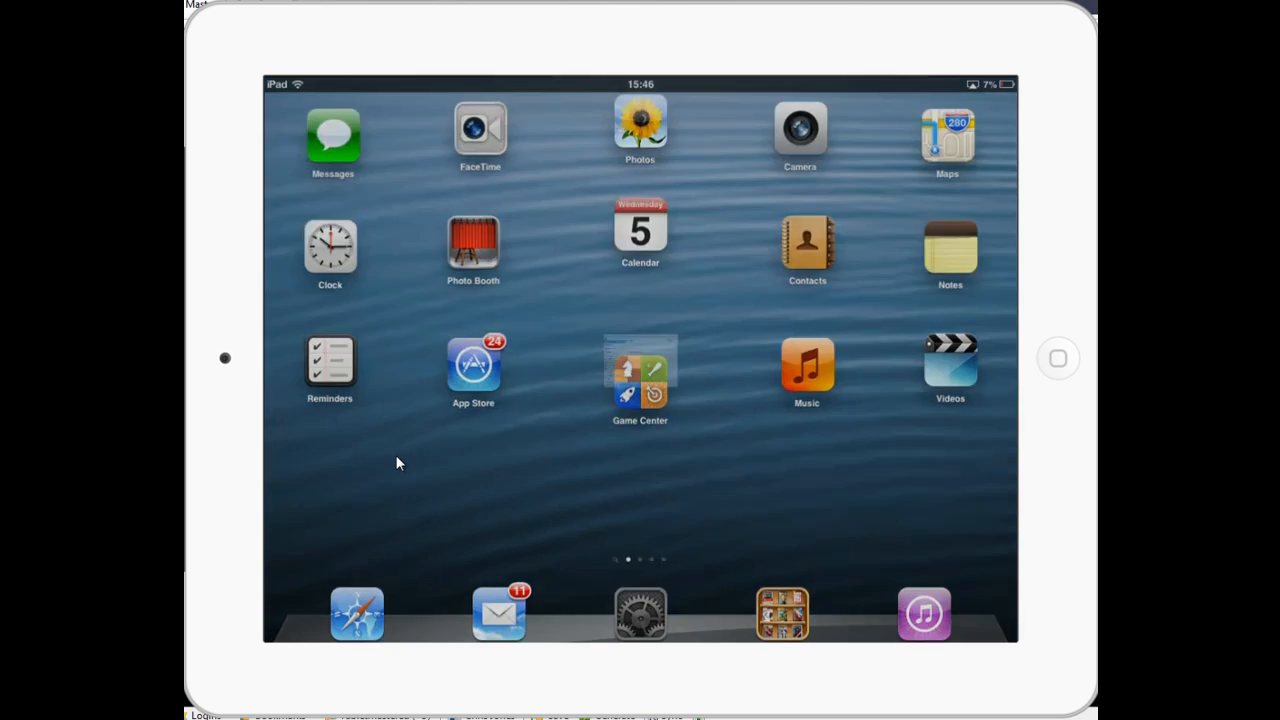
click(640, 613)
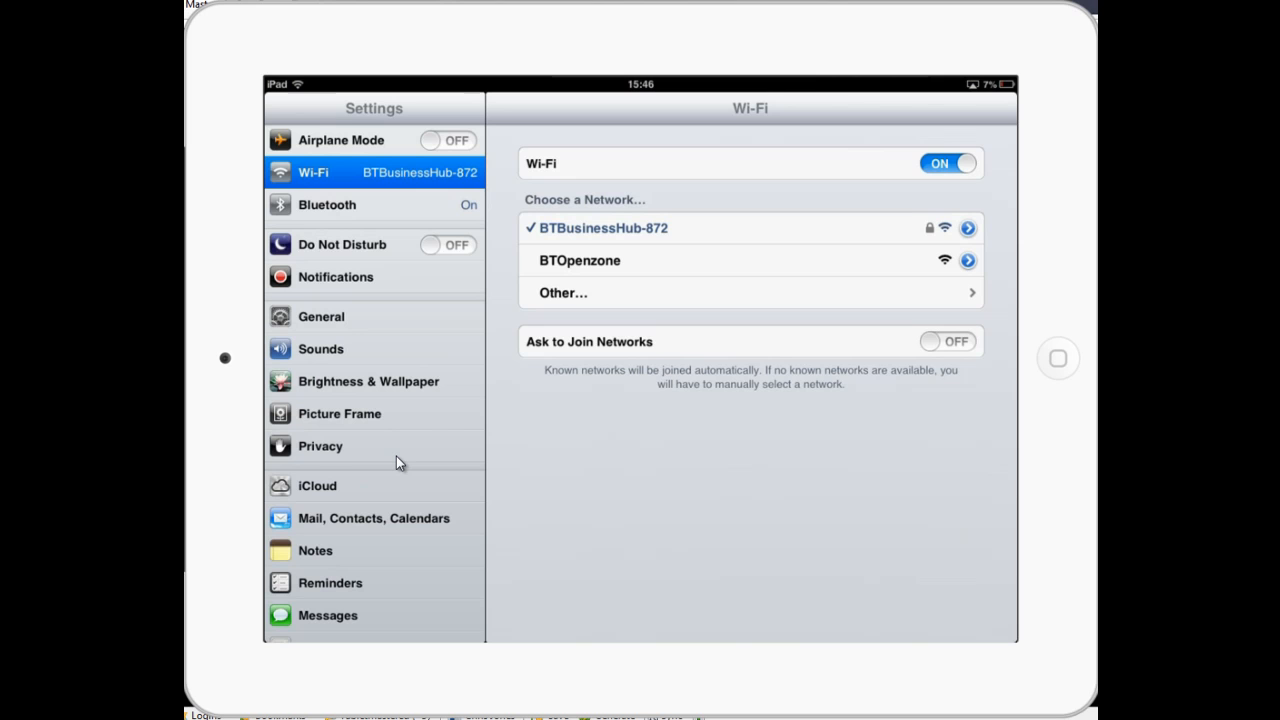
mouse_move(248, 197)
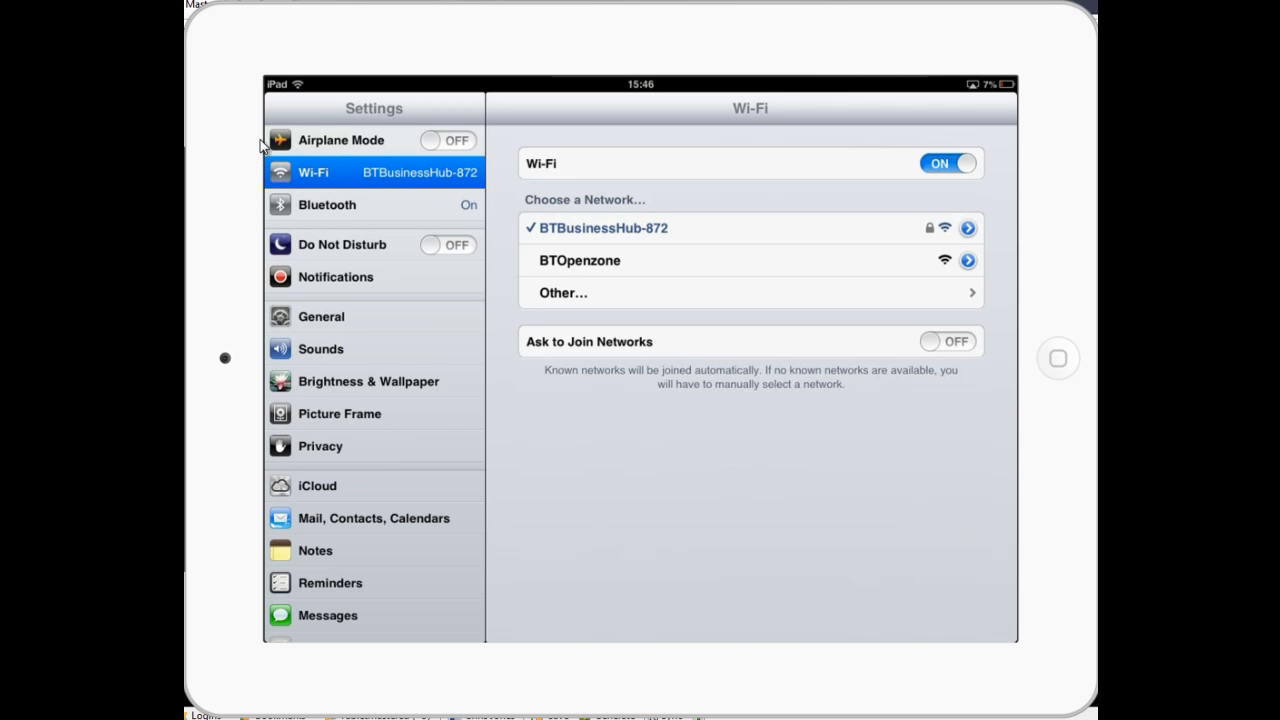
mouse_move(332, 131)
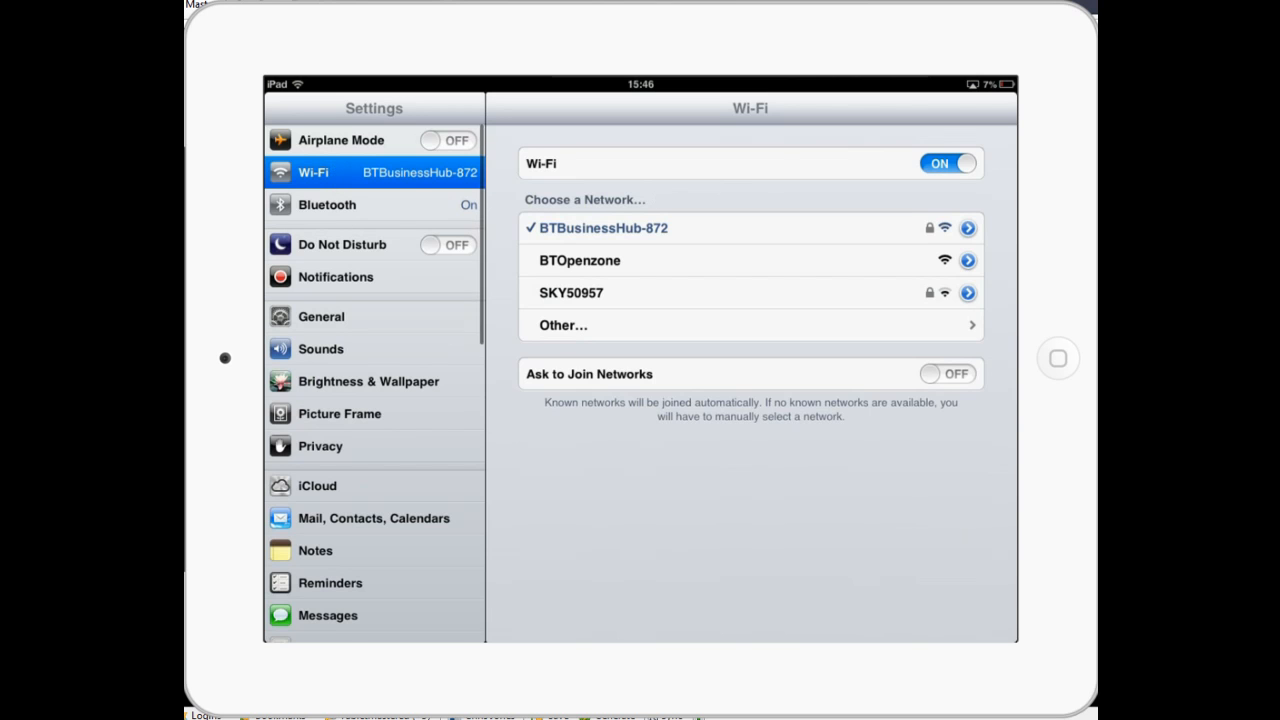
scroll(down, 3)
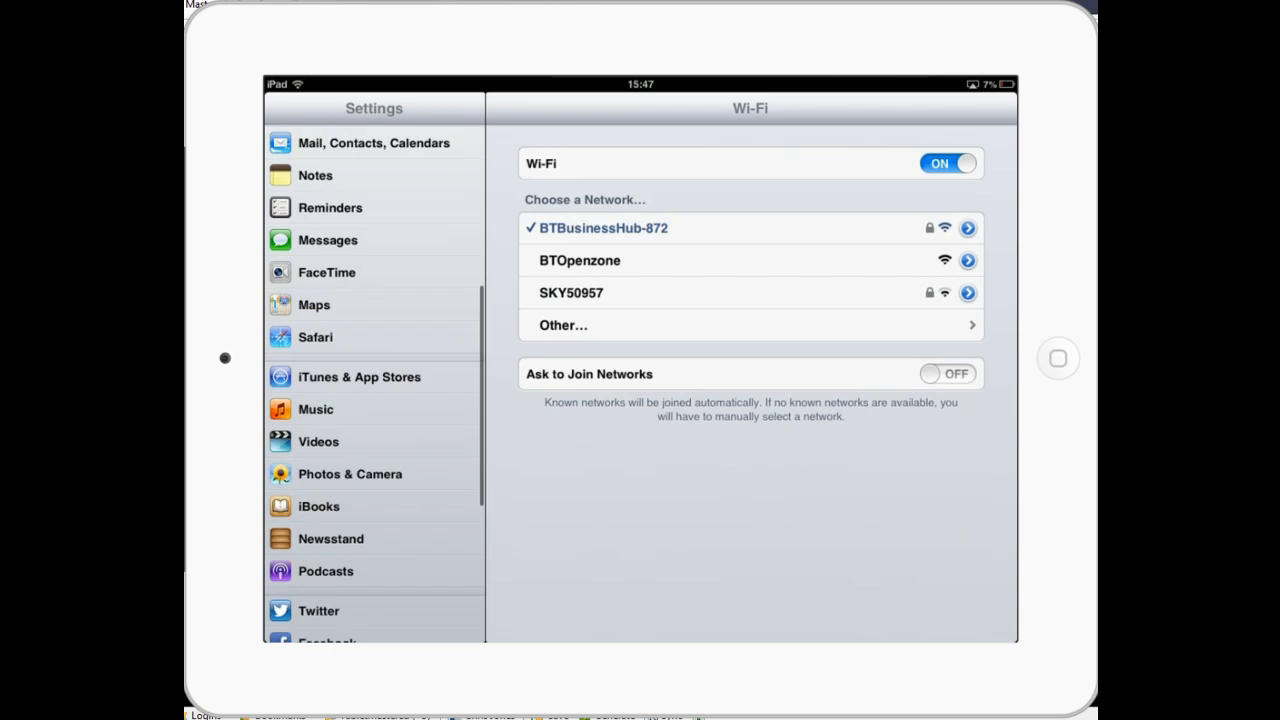
scroll(down, 3)
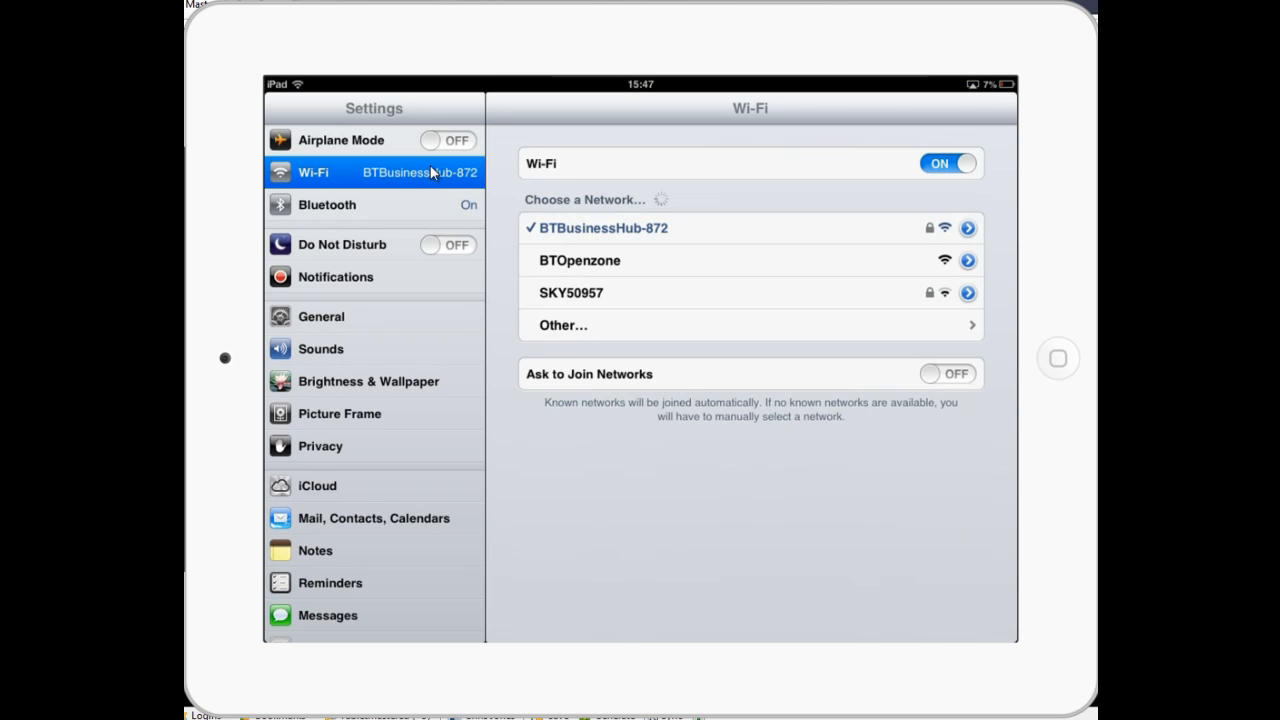
mouse_move(398, 182)
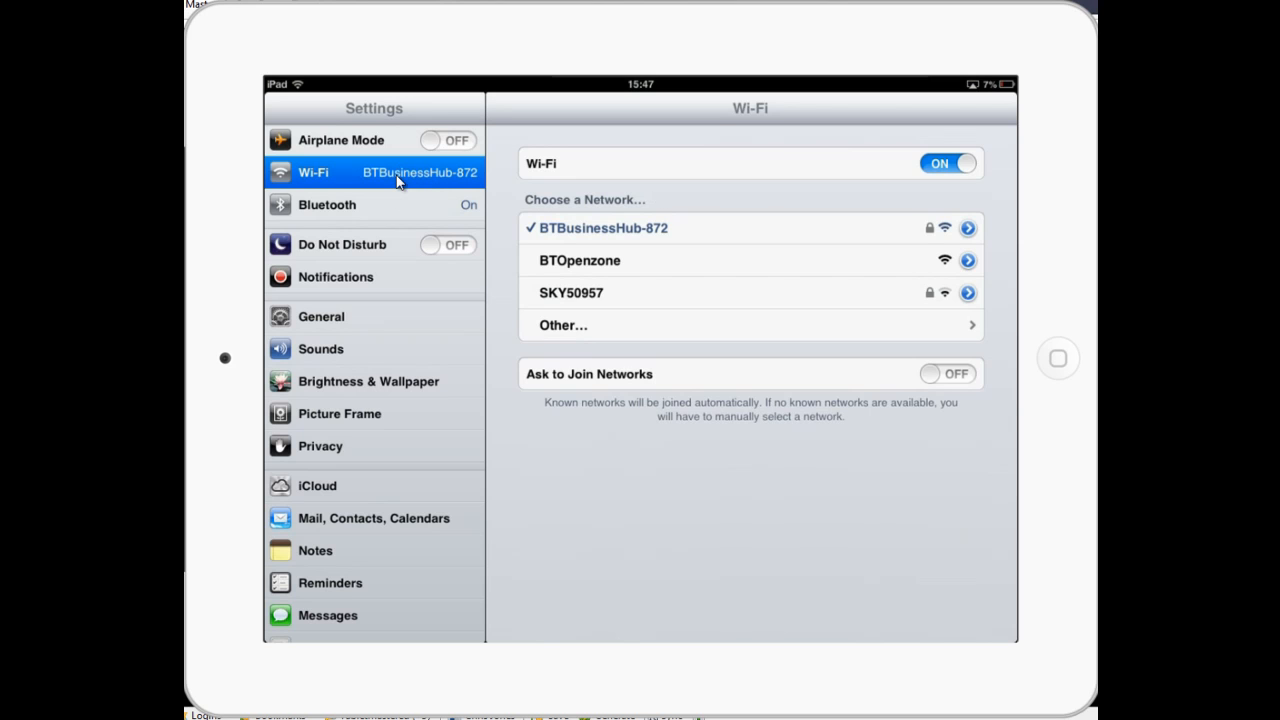
mouse_move(290, 186)
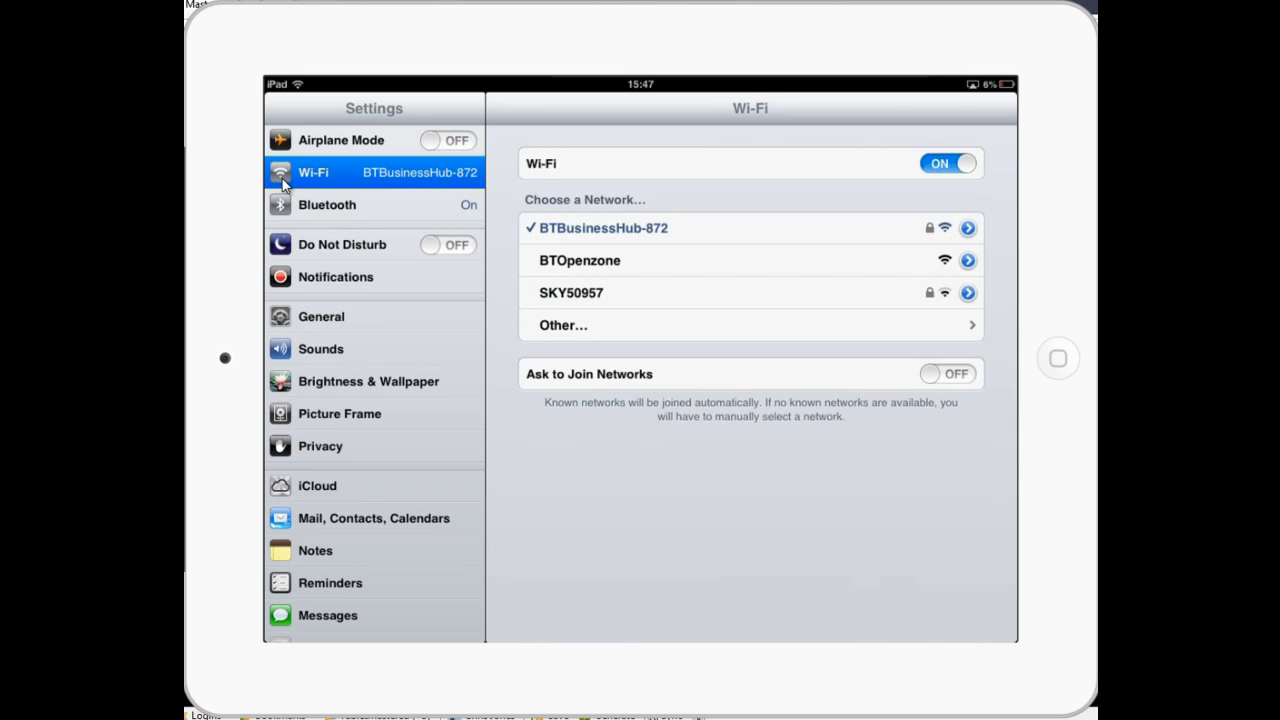
mouse_move(315, 178)
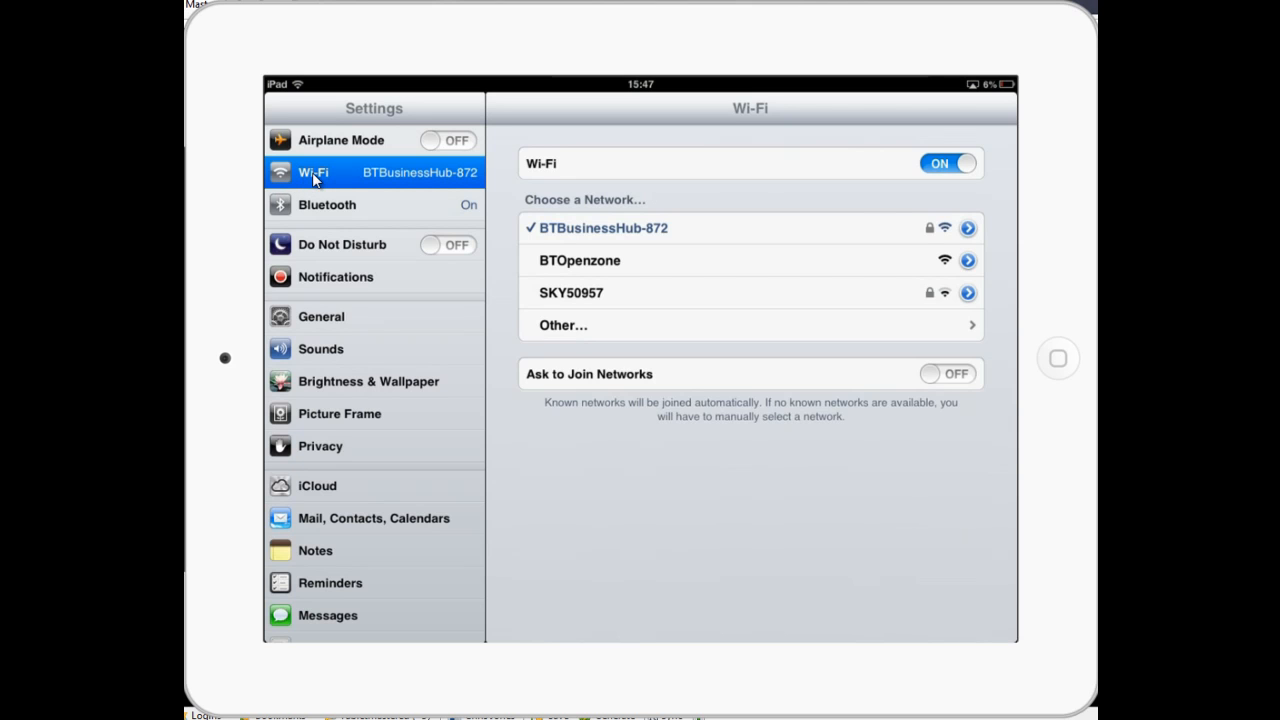
mouse_move(938, 163)
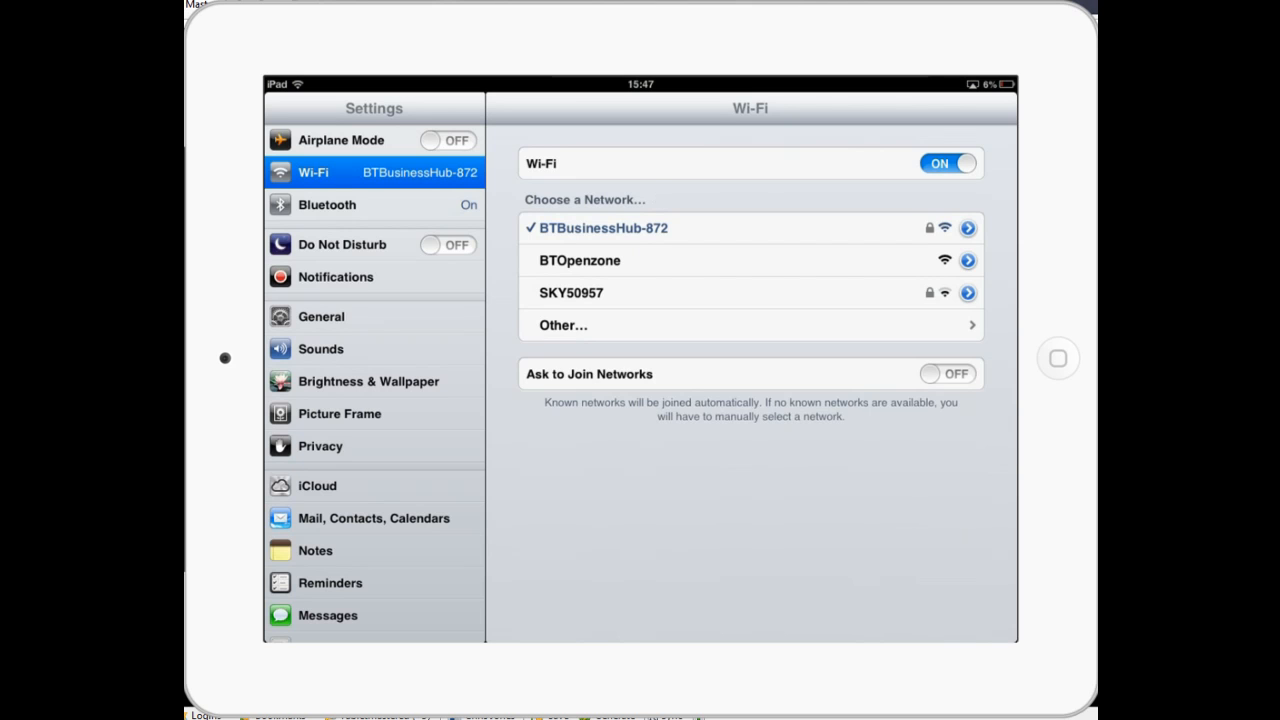
mouse_move(652, 203)
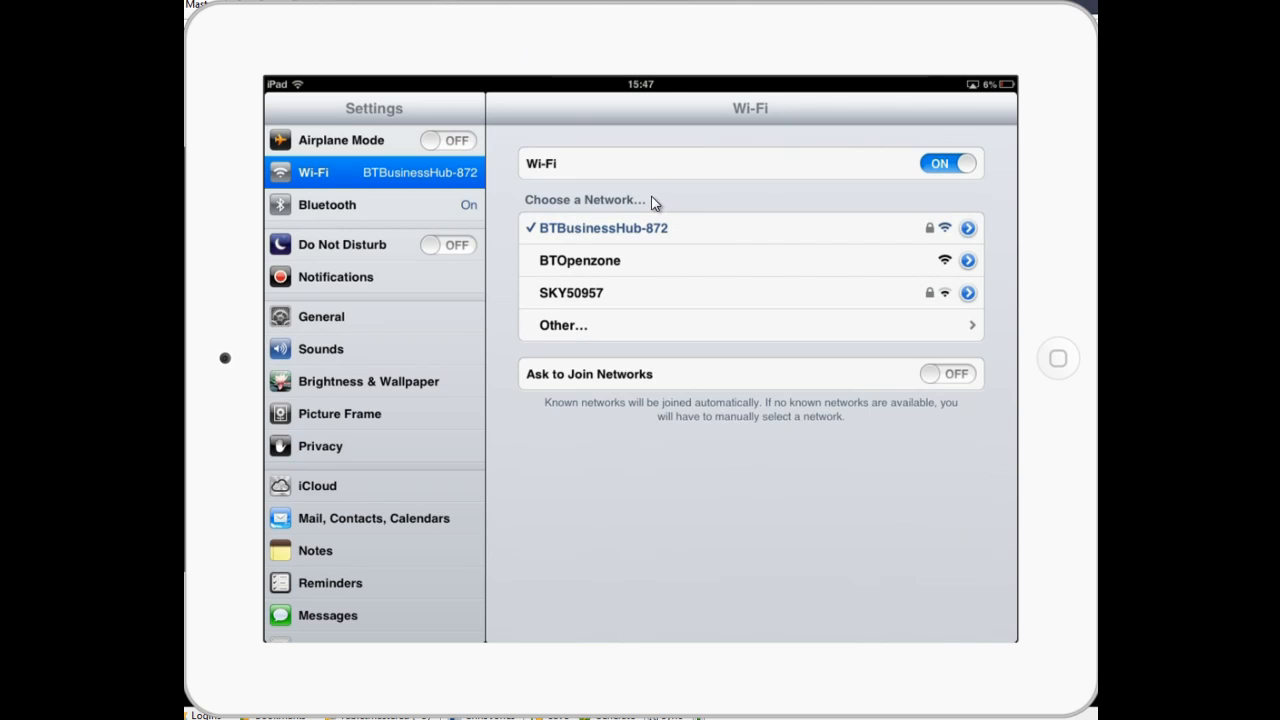
mouse_move(665, 195)
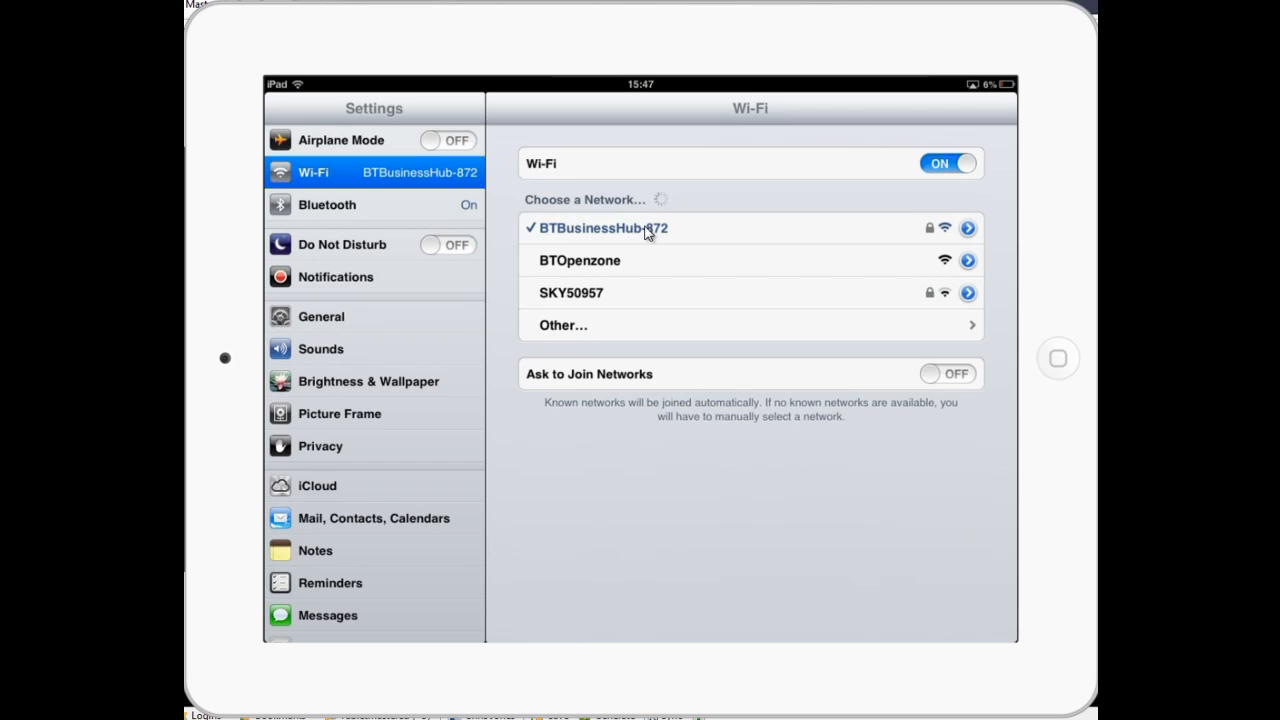
mouse_move(638, 213)
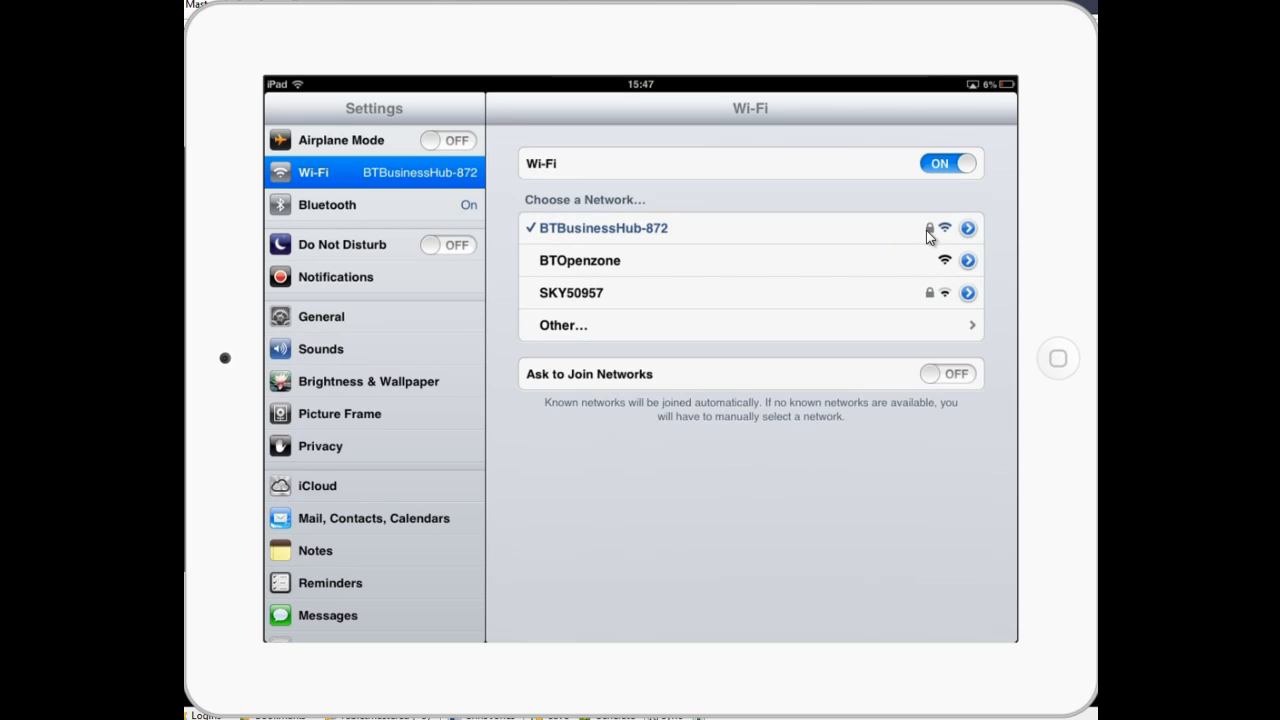
mouse_move(937, 265)
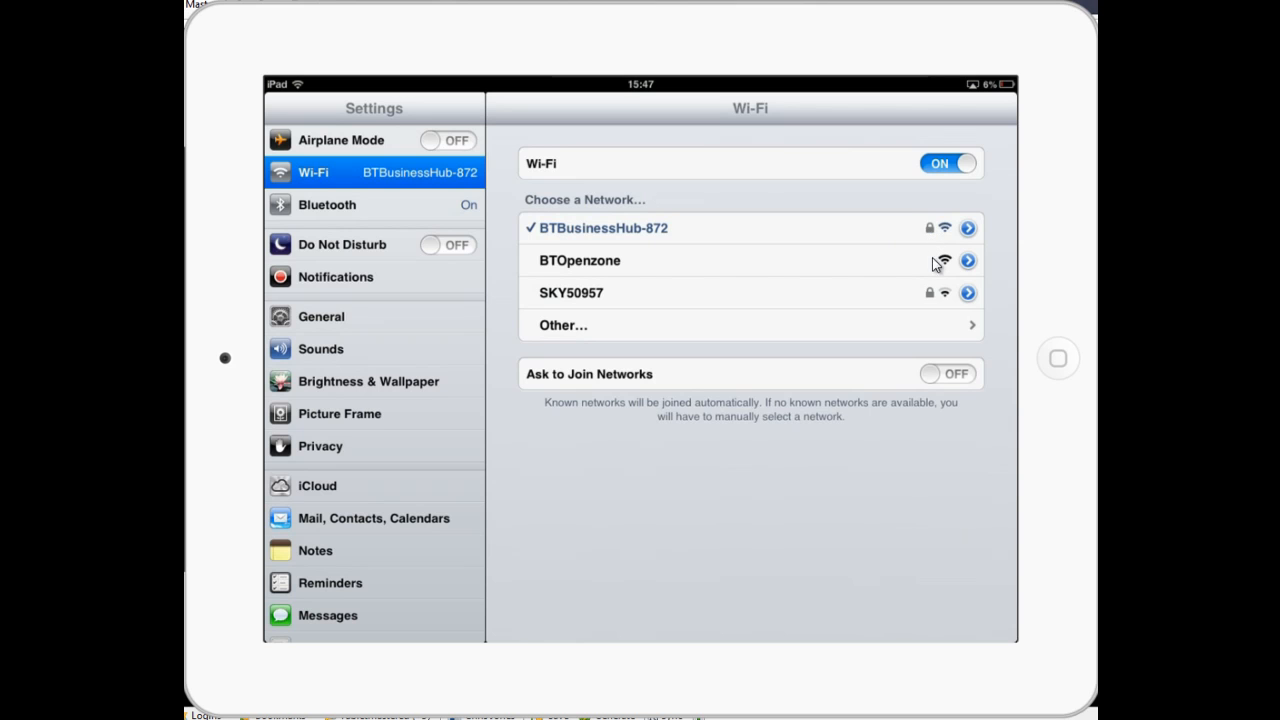
mouse_move(934, 272)
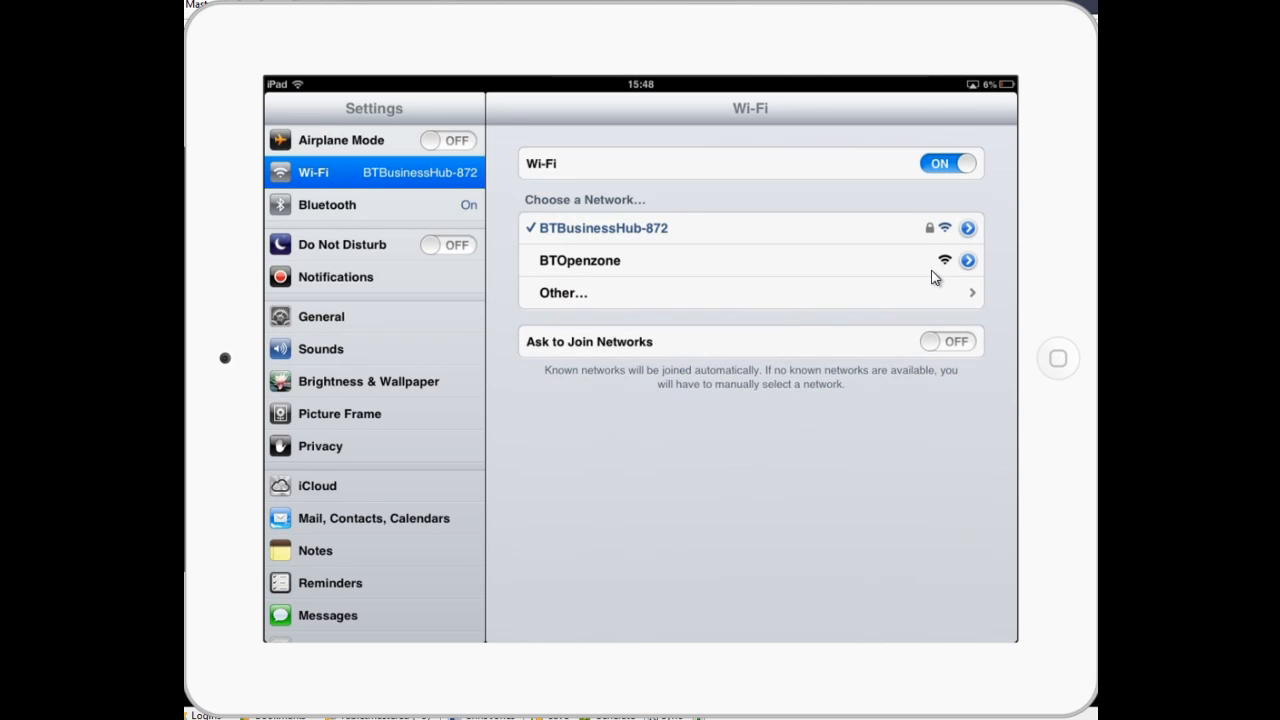
mouse_move(958, 237)
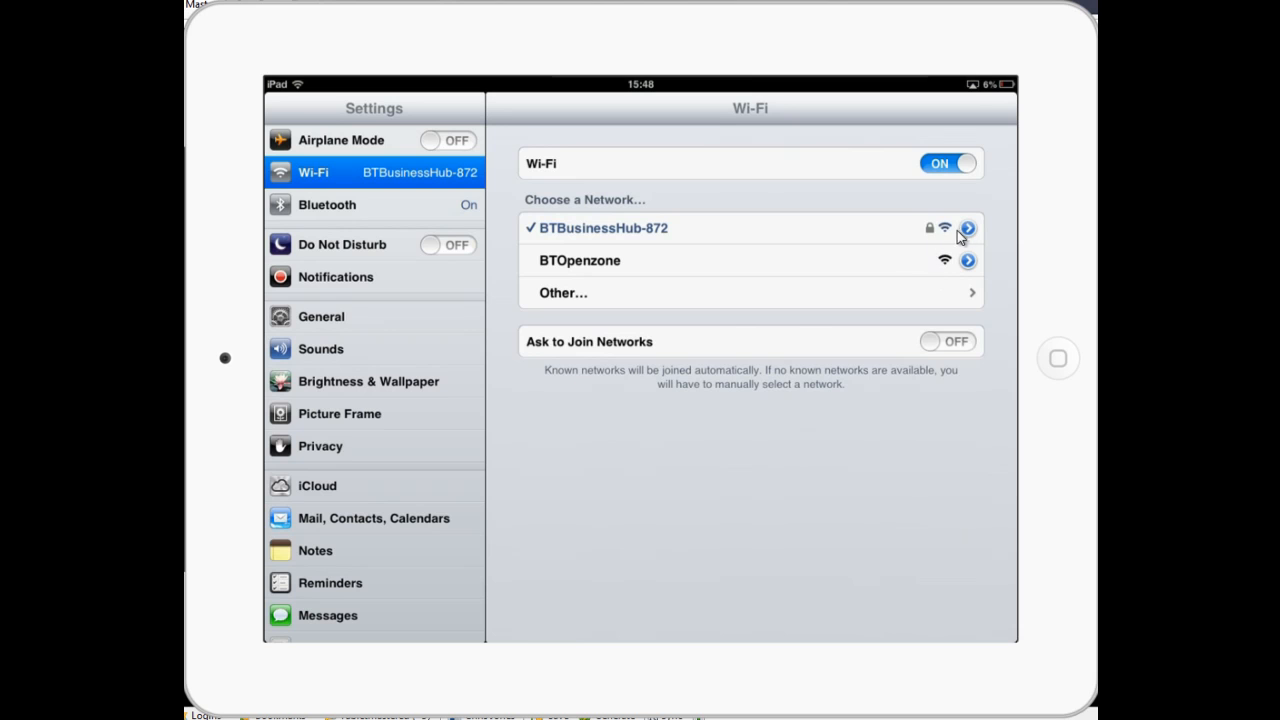
click(966, 227)
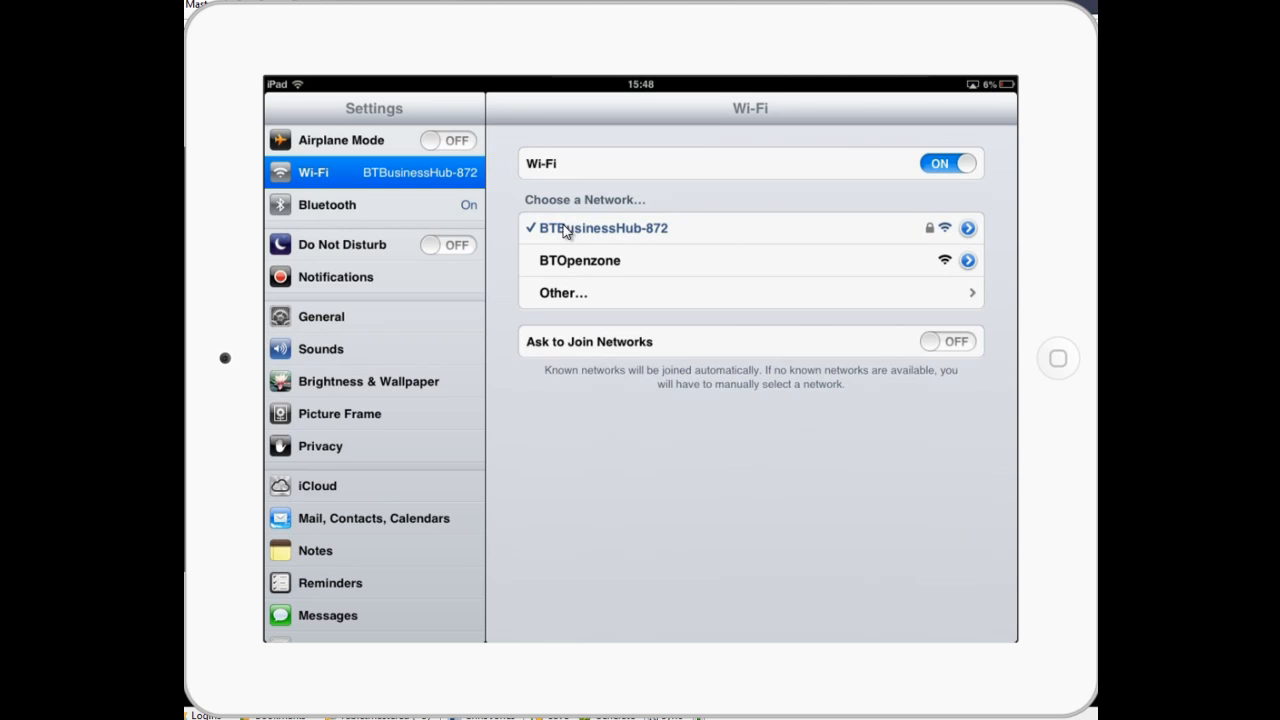
mouse_move(883, 231)
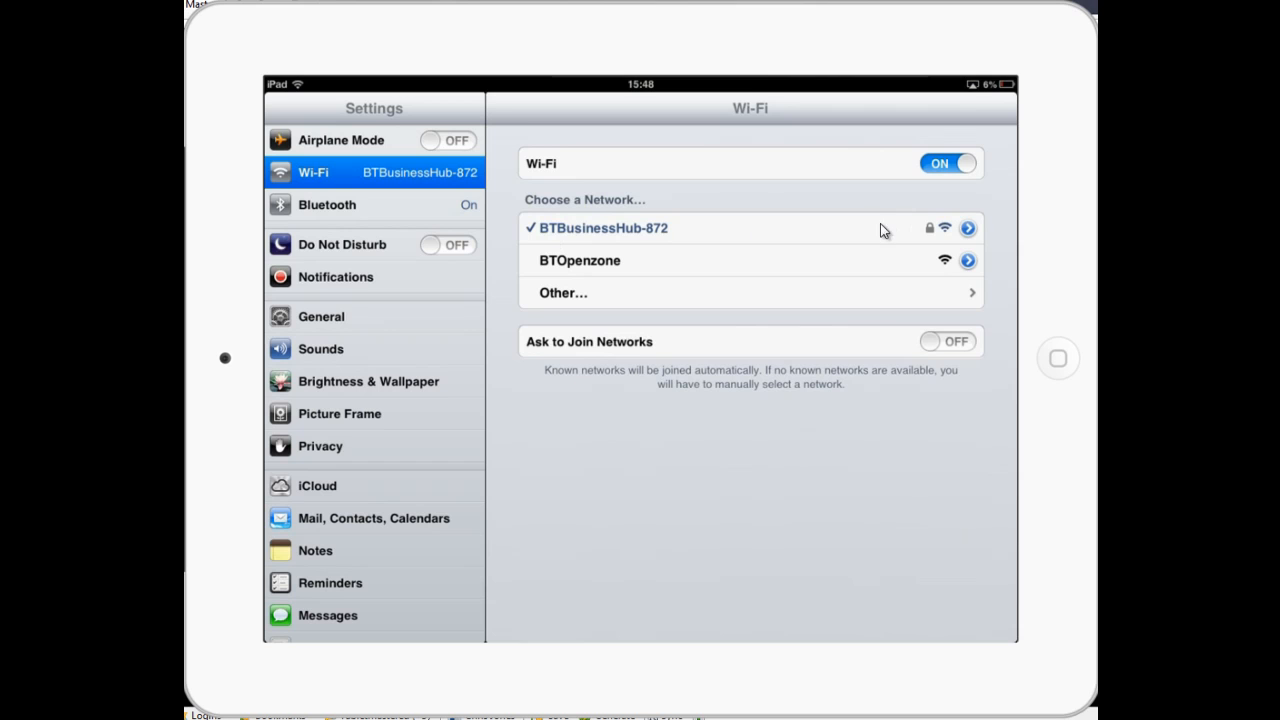
mouse_move(818, 236)
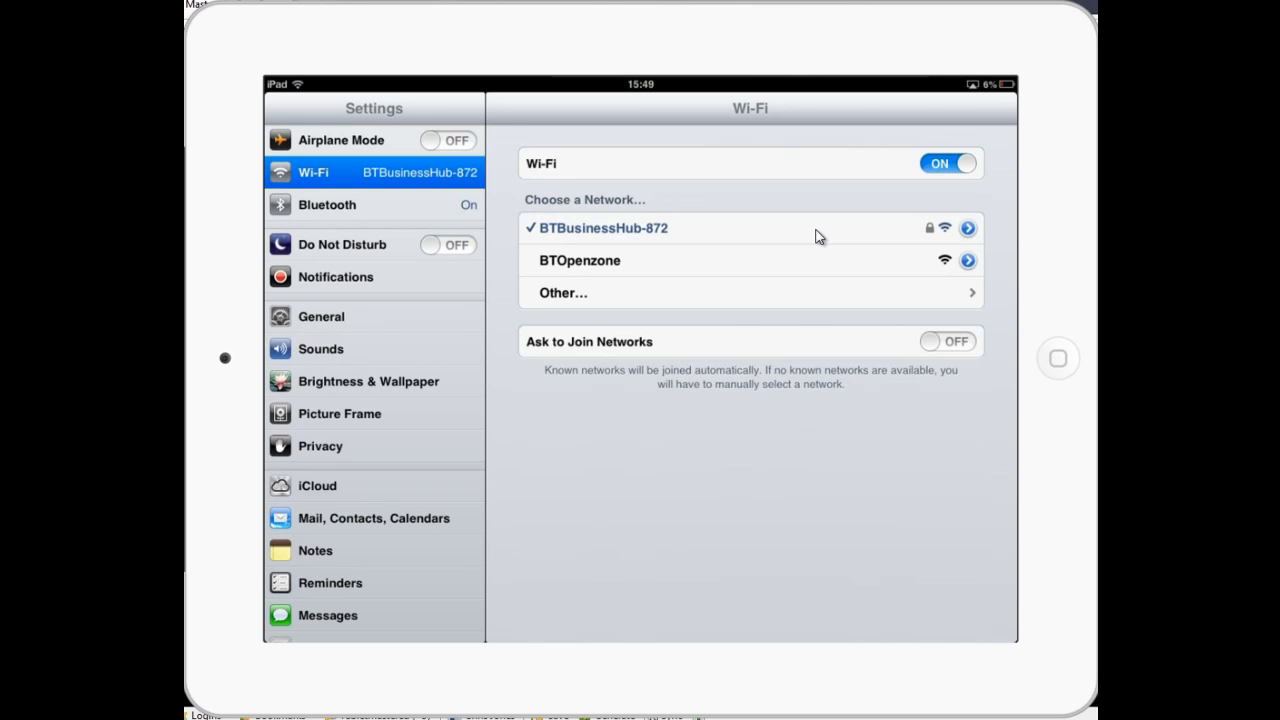
mouse_move(528, 238)
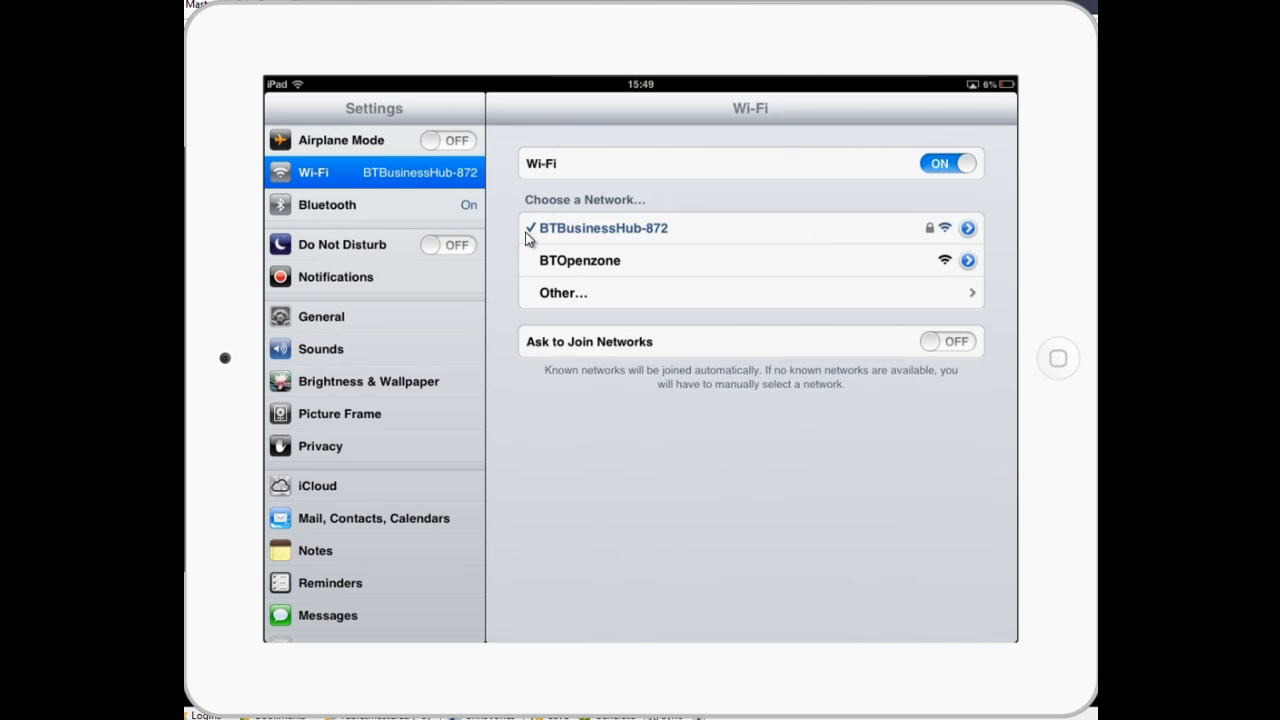
mouse_move(697, 168)
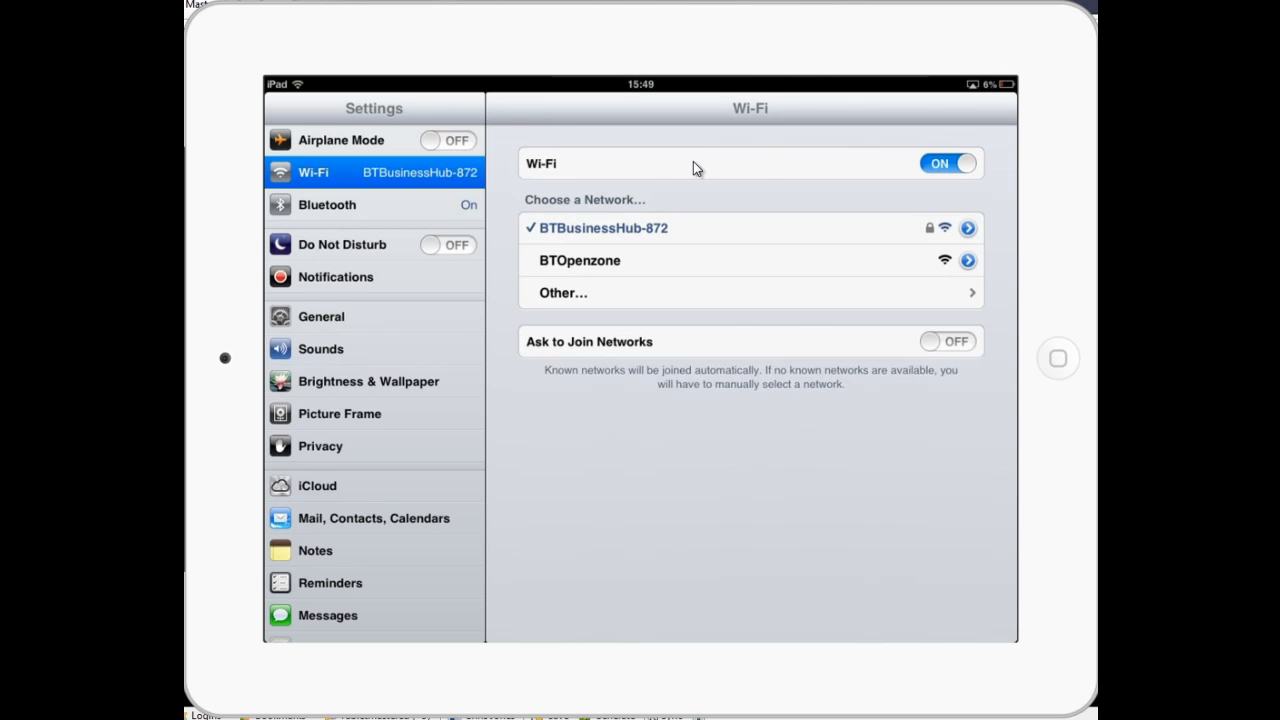
mouse_move(754, 168)
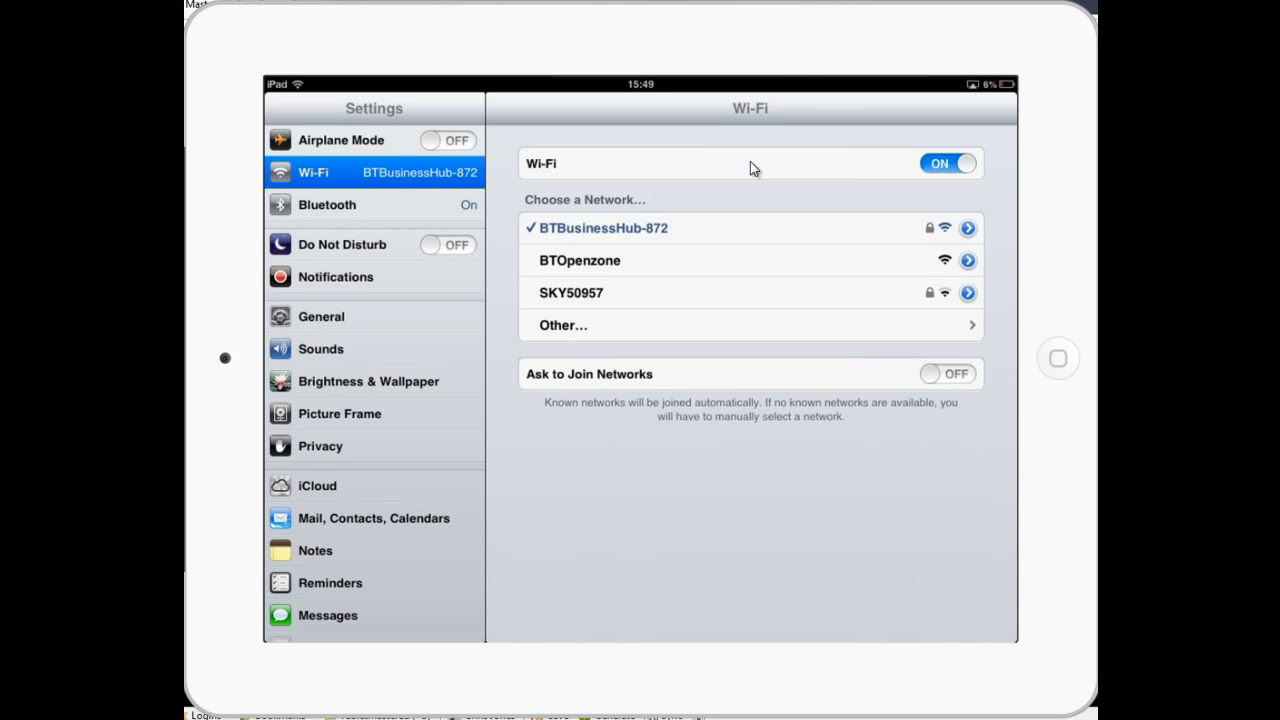
mouse_move(536, 273)
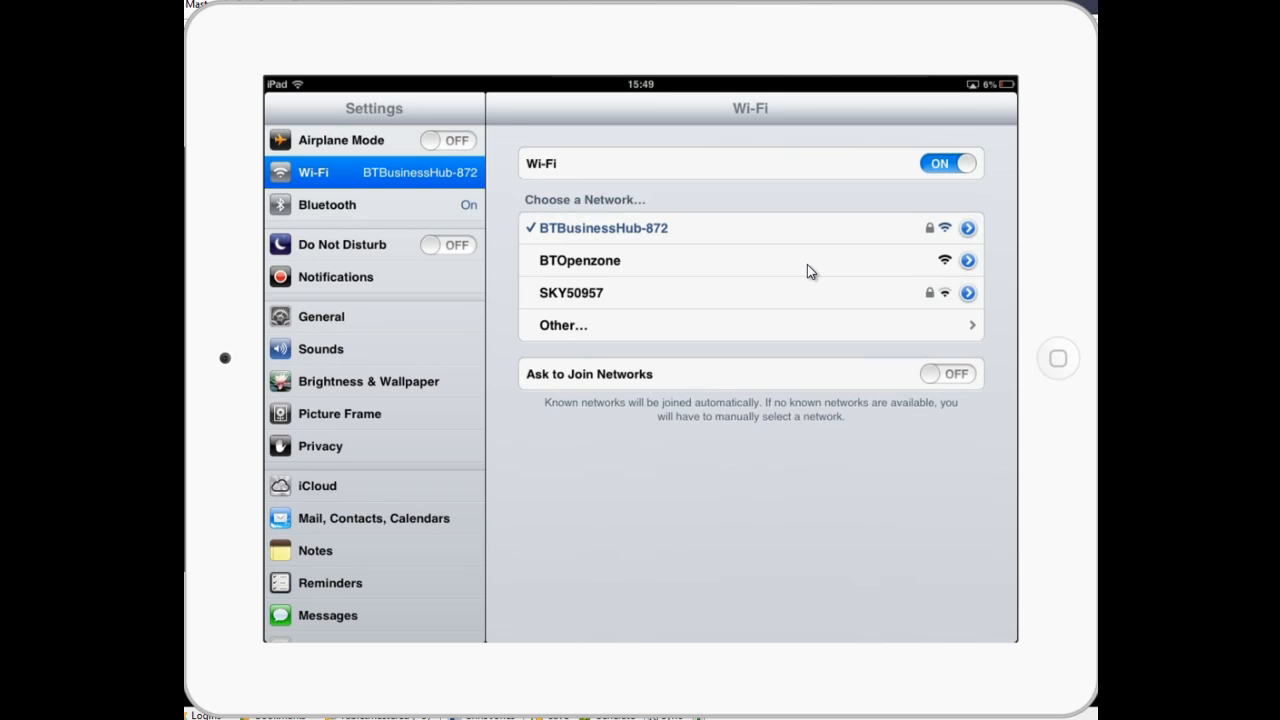
mouse_move(925, 231)
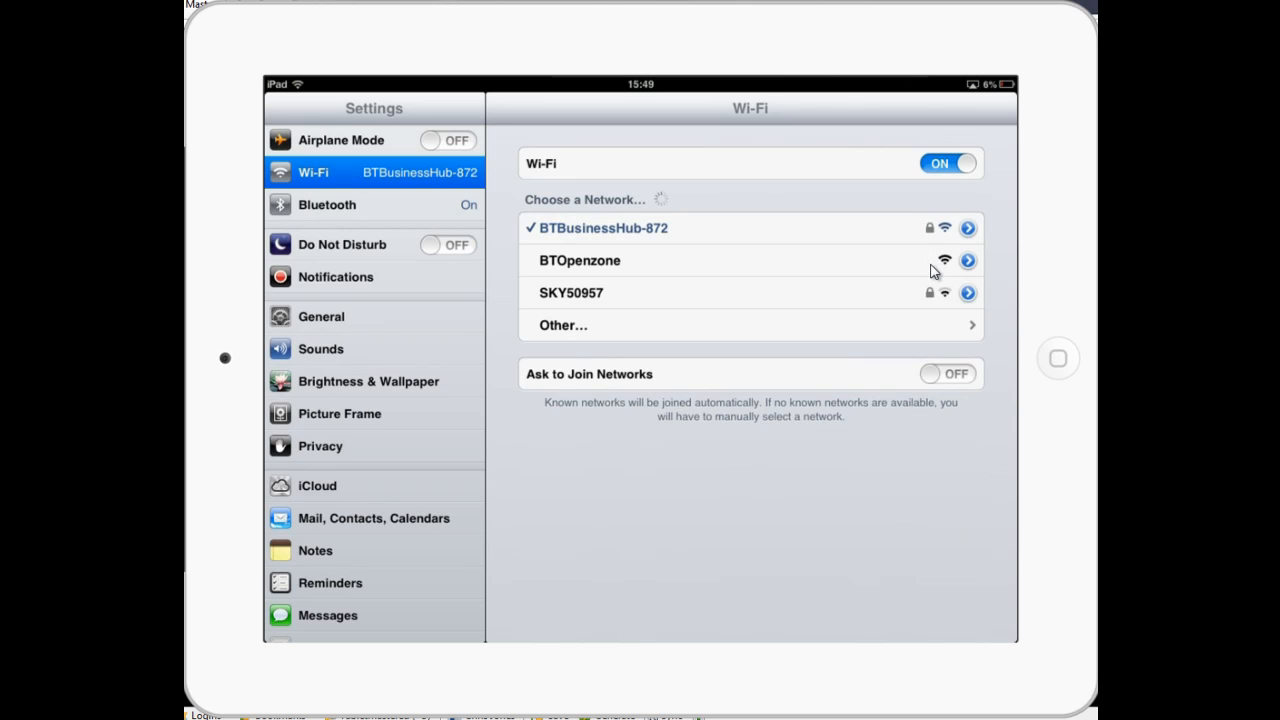
mouse_move(940, 272)
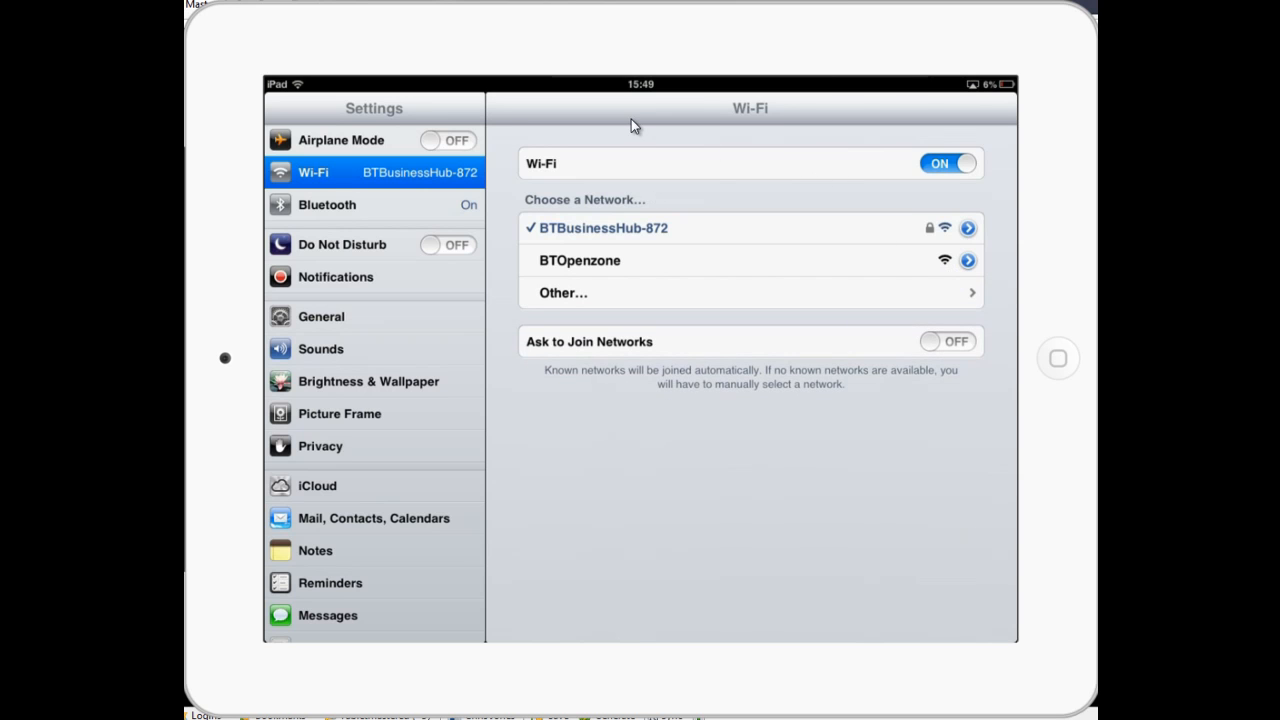
mouse_move(1065, 383)
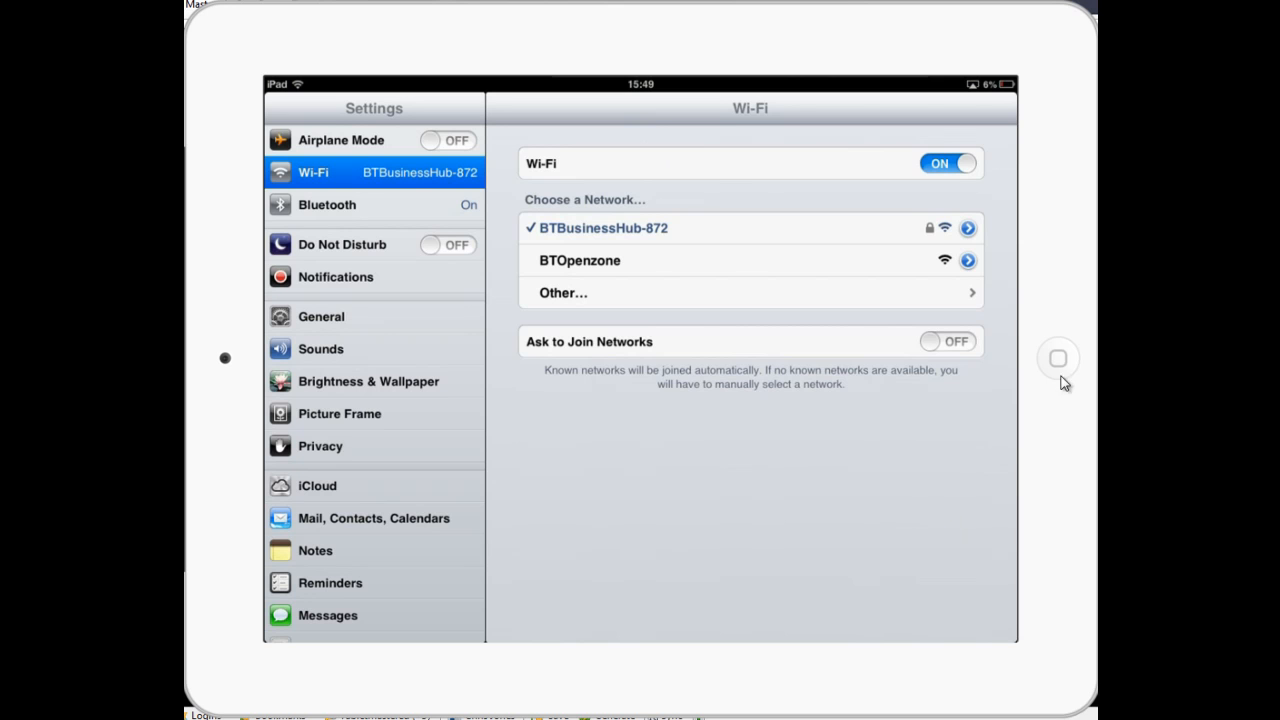
mouse_move(798, 380)
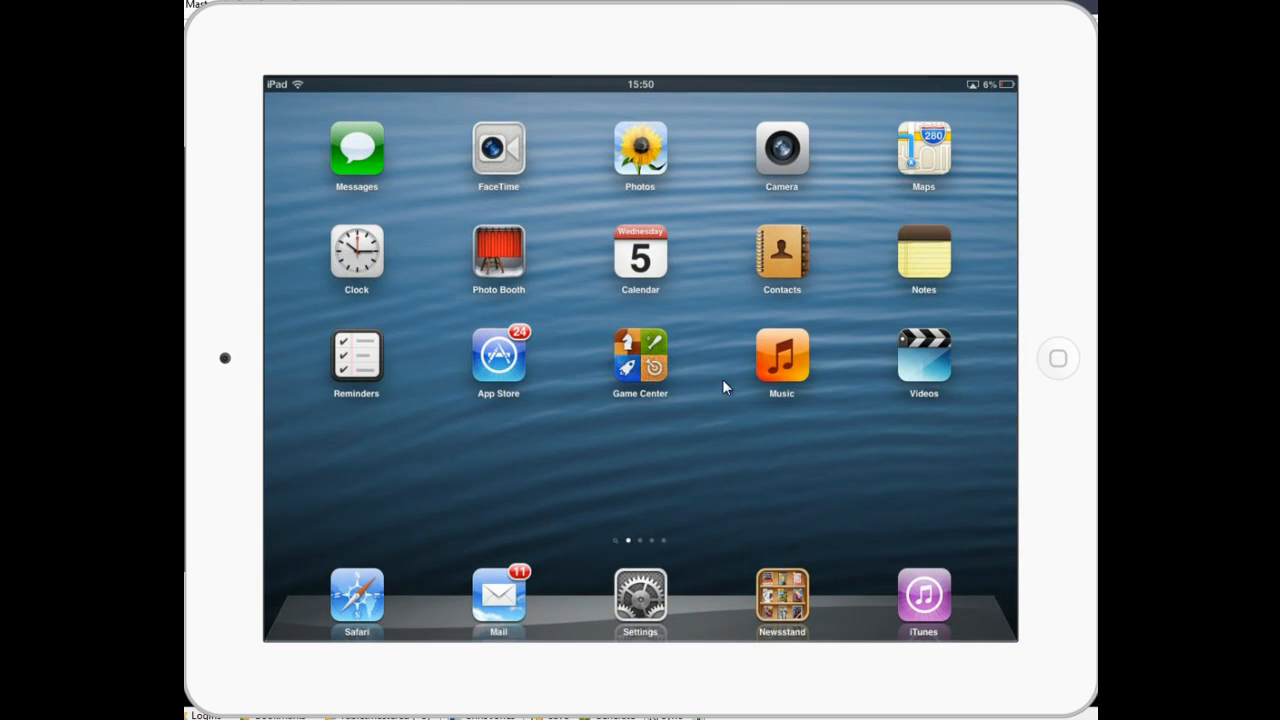
mouse_move(926, 186)
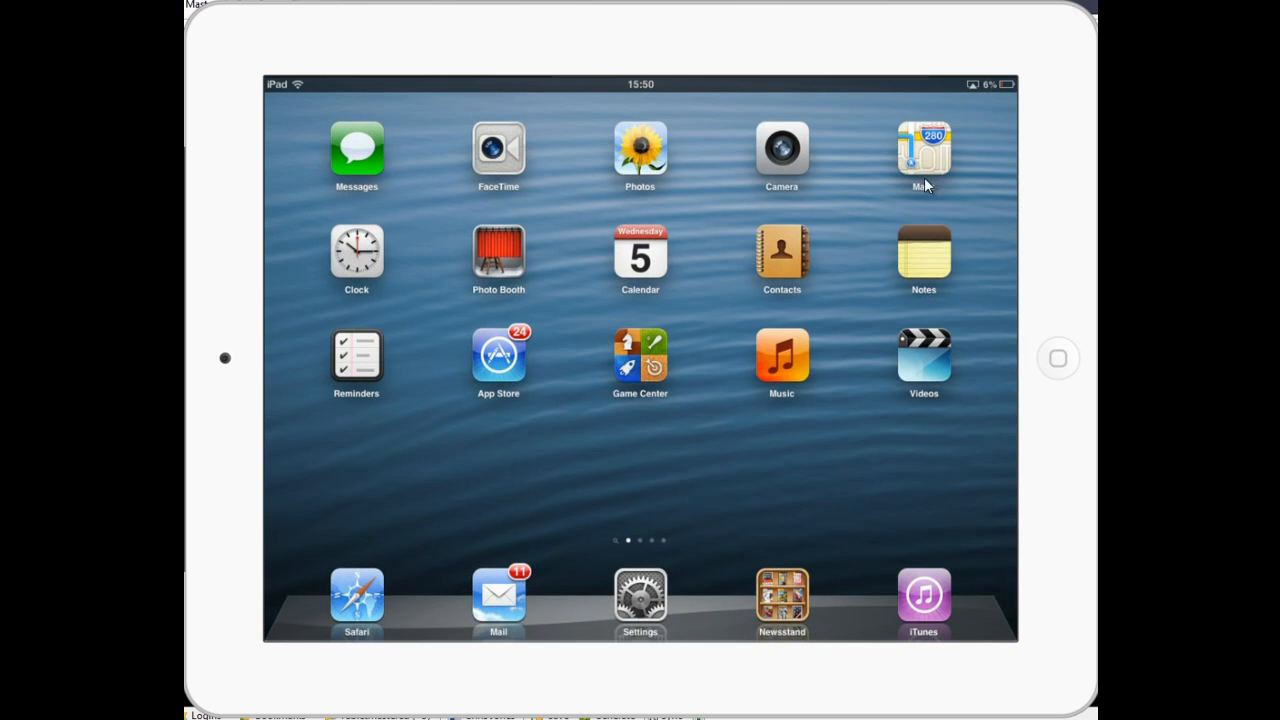
mouse_move(1037, 363)
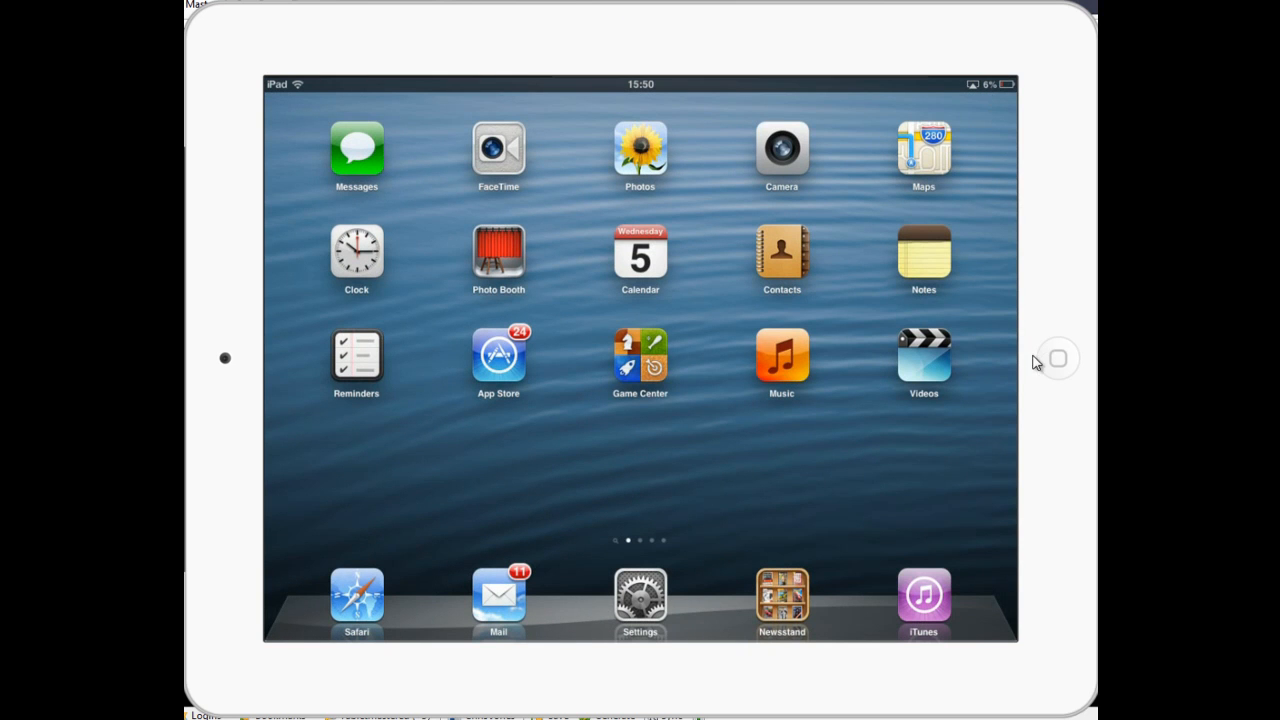
mouse_move(1078, 367)
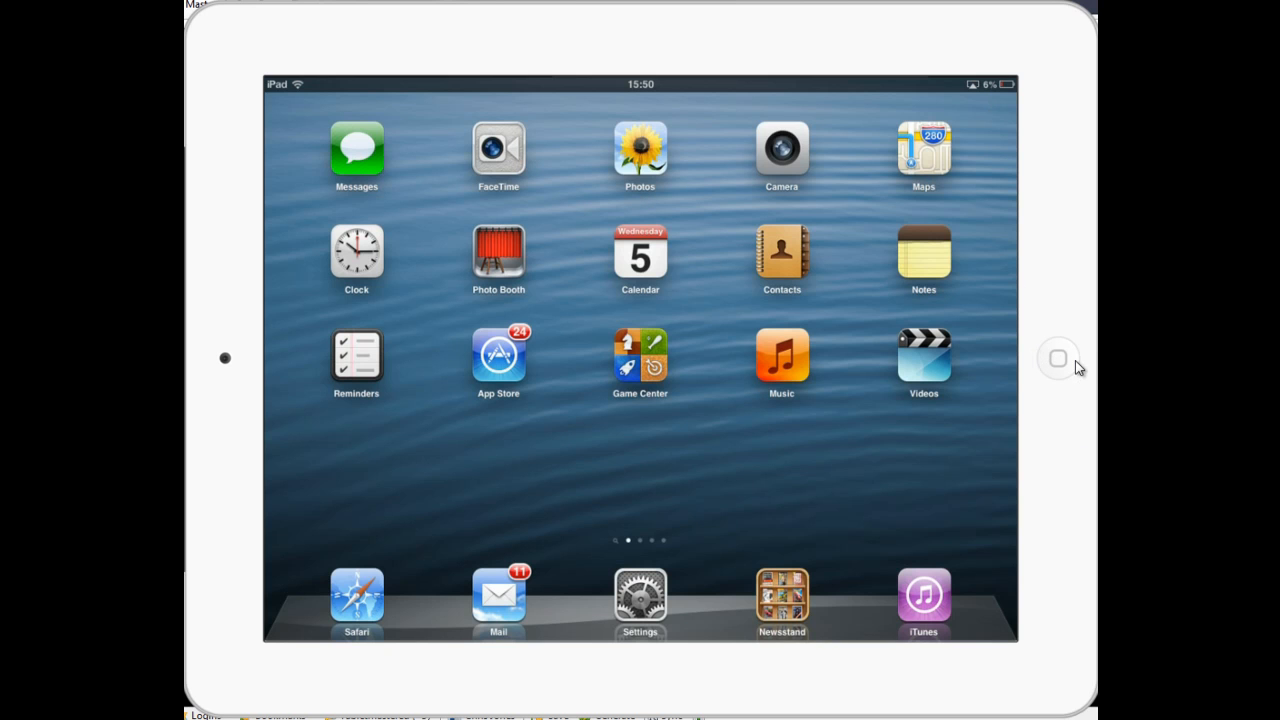
mouse_move(798, 368)
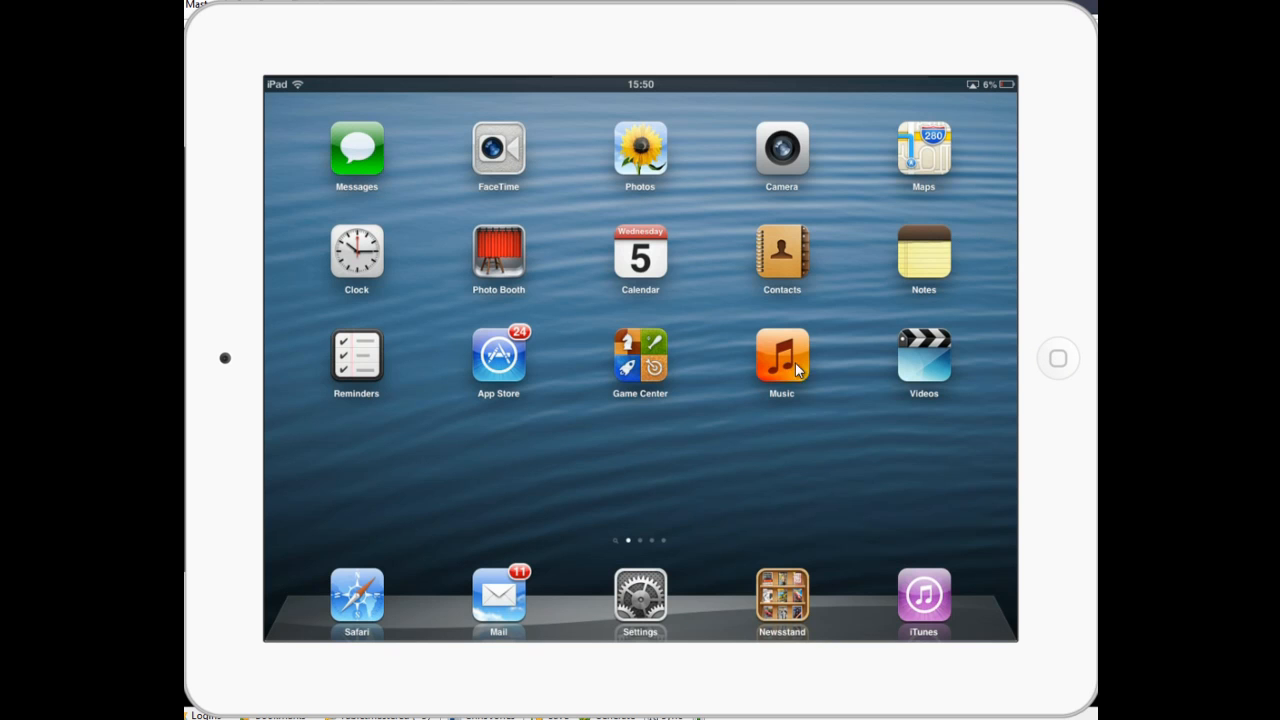
mouse_move(728, 470)
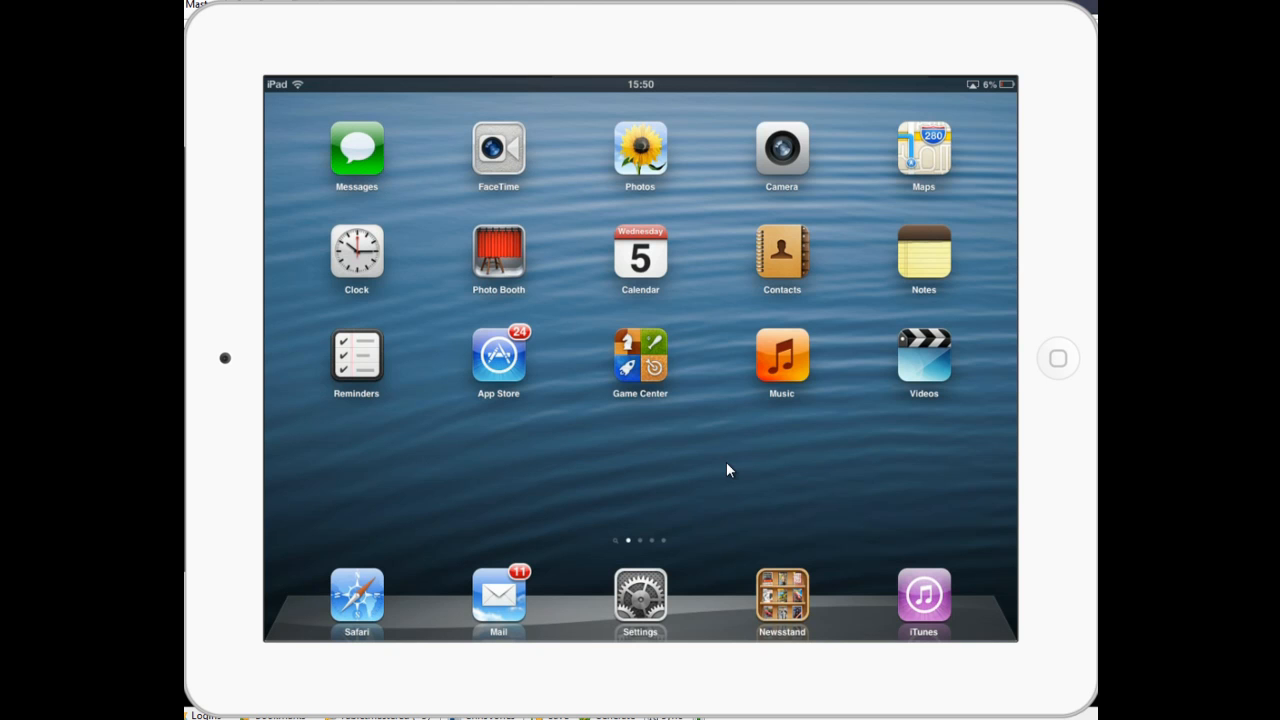
mouse_move(657, 491)
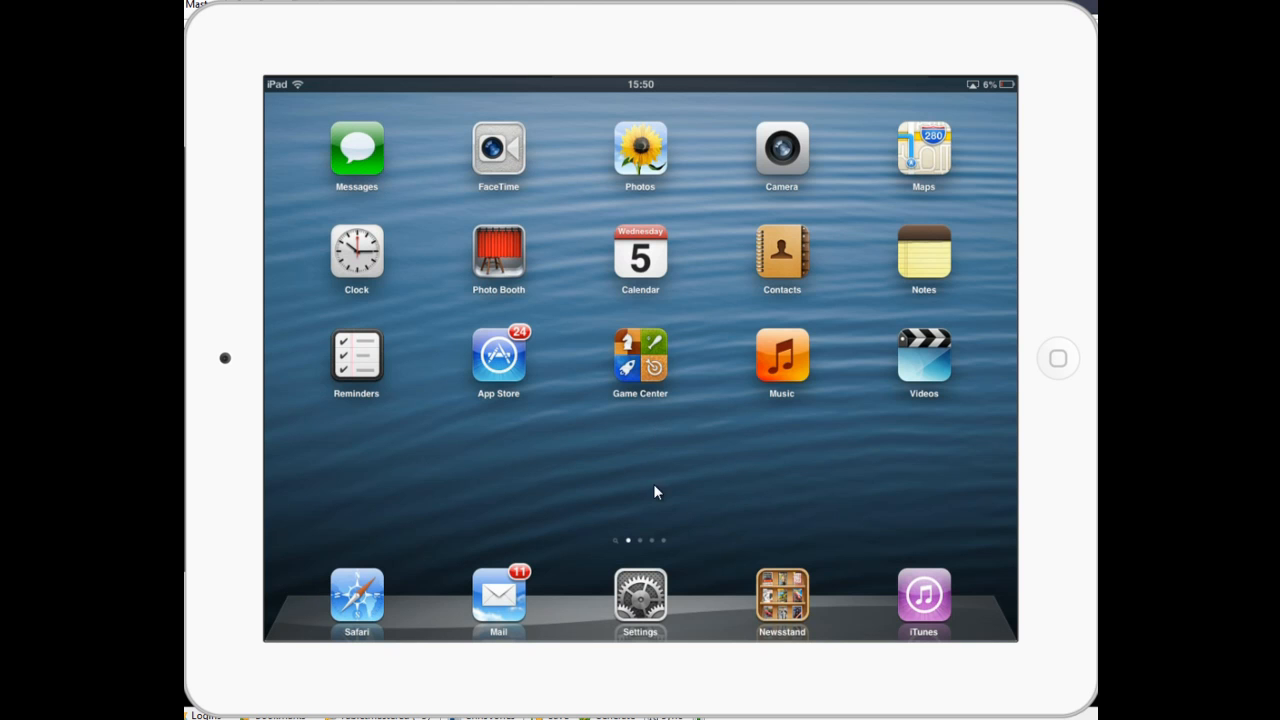
mouse_move(640, 602)
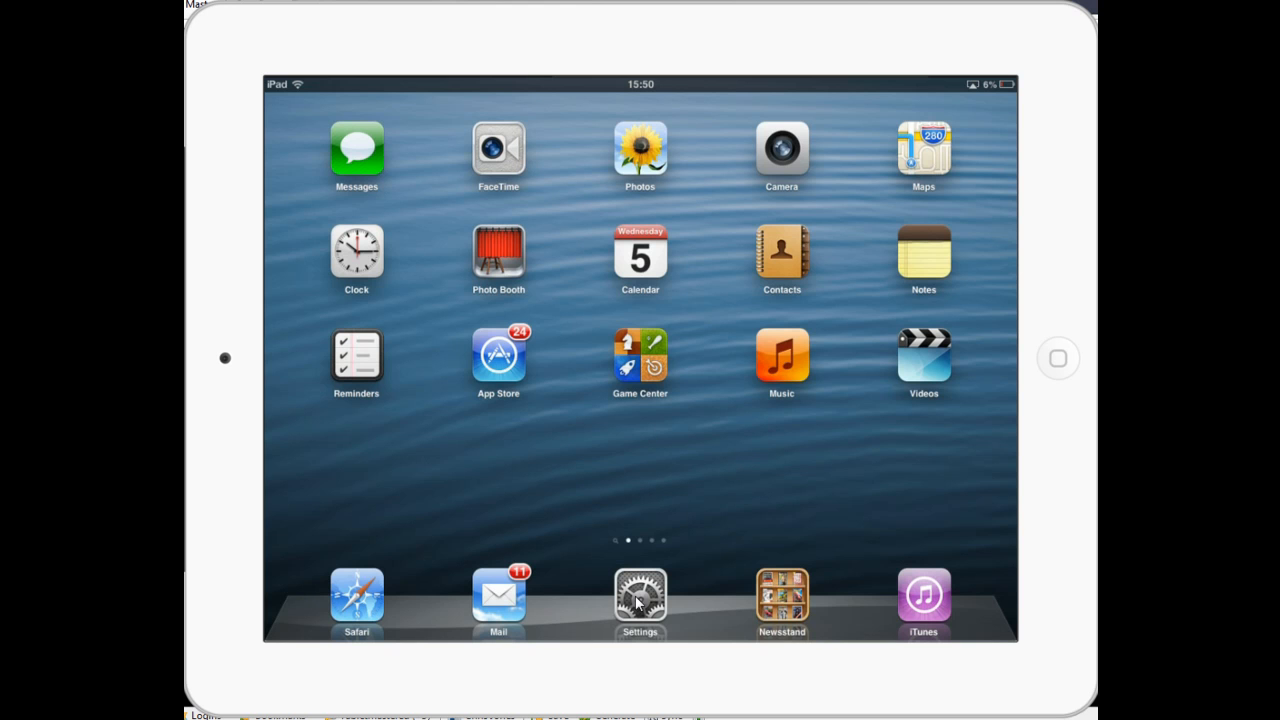
Reopen Settings from the dock, landing on the Wi-Fi pane with BTBusinessHub-872 joined
click(640, 594)
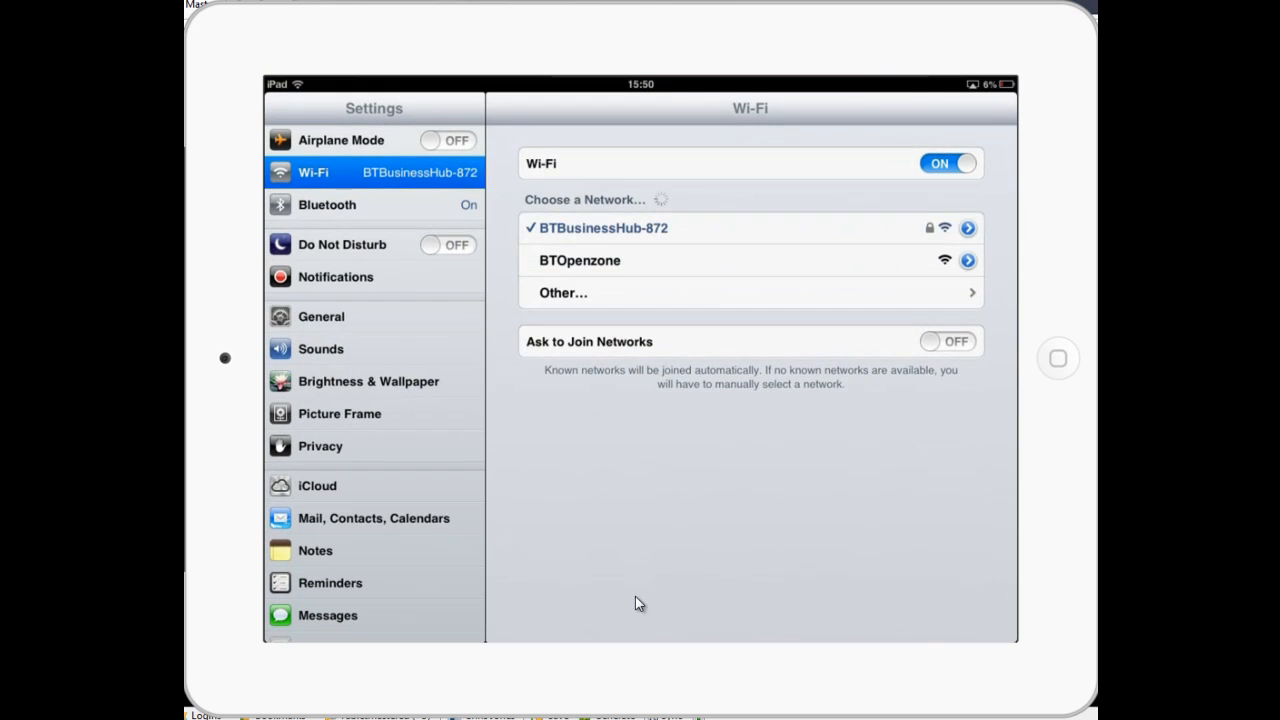
mouse_move(621, 440)
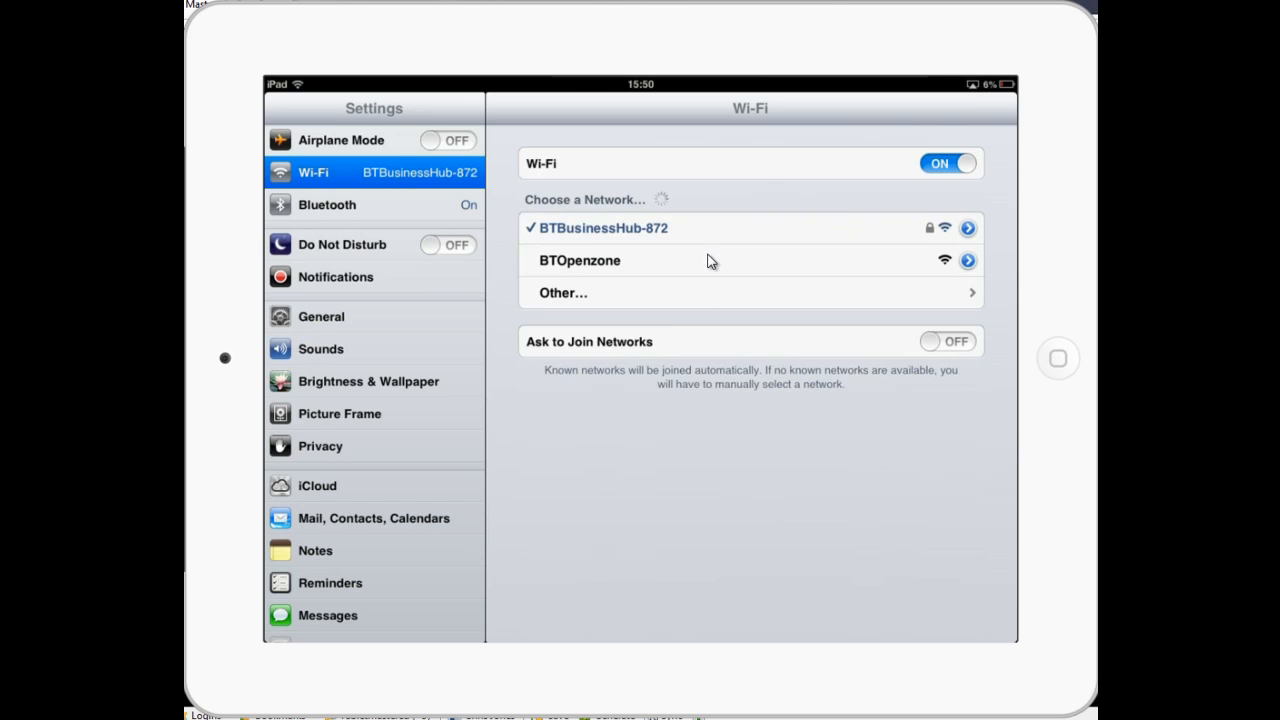
mouse_move(733, 248)
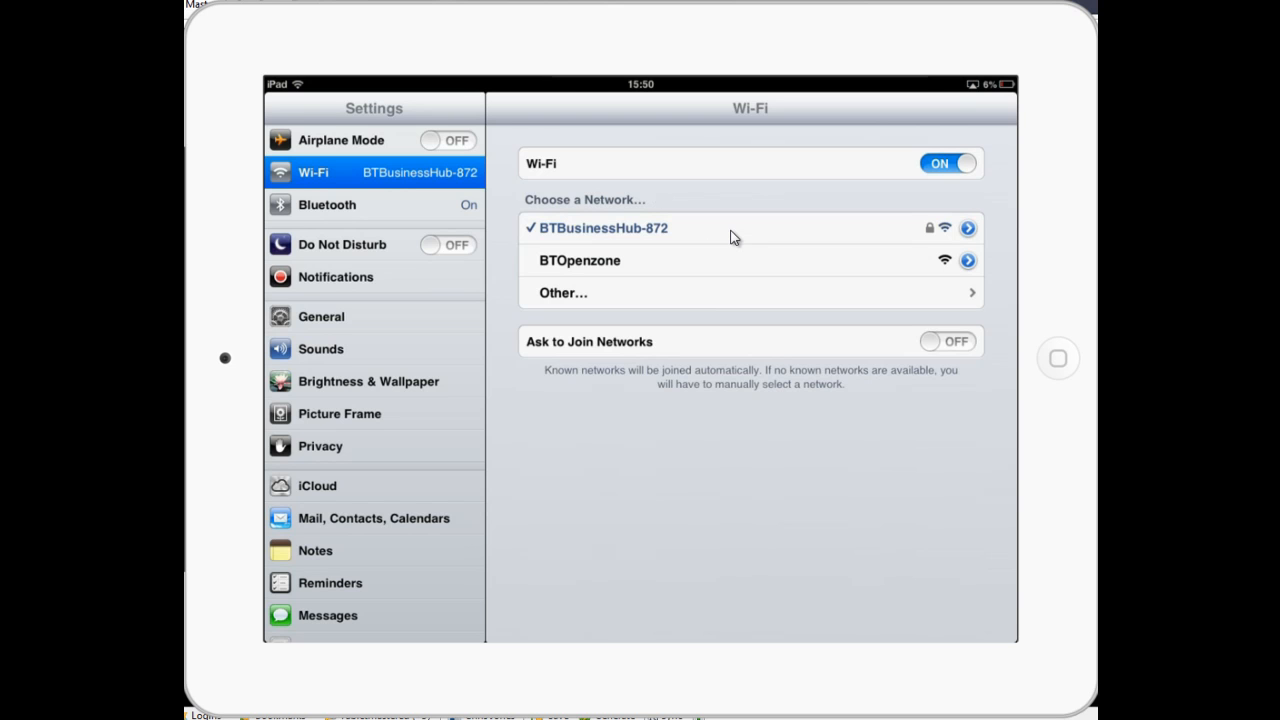
Leave Settings and return to the first home screen page
click(1057, 358)
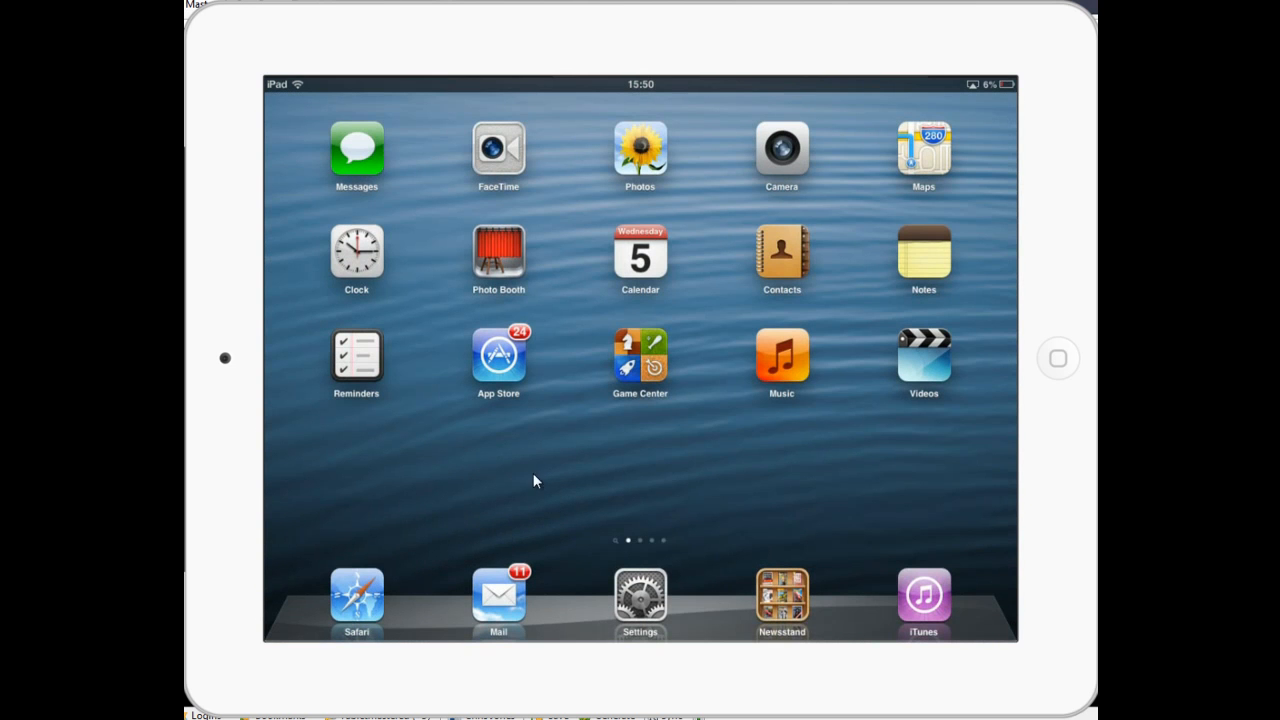
mouse_move(625, 610)
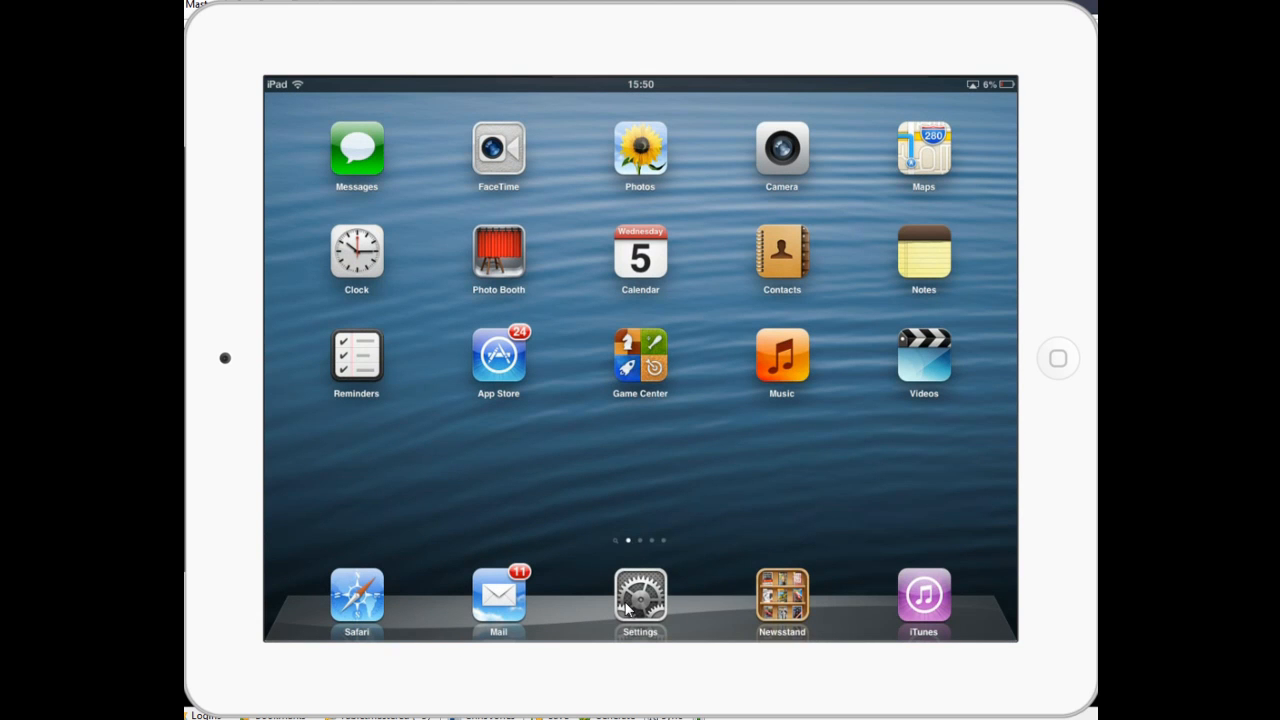
mouse_move(660, 600)
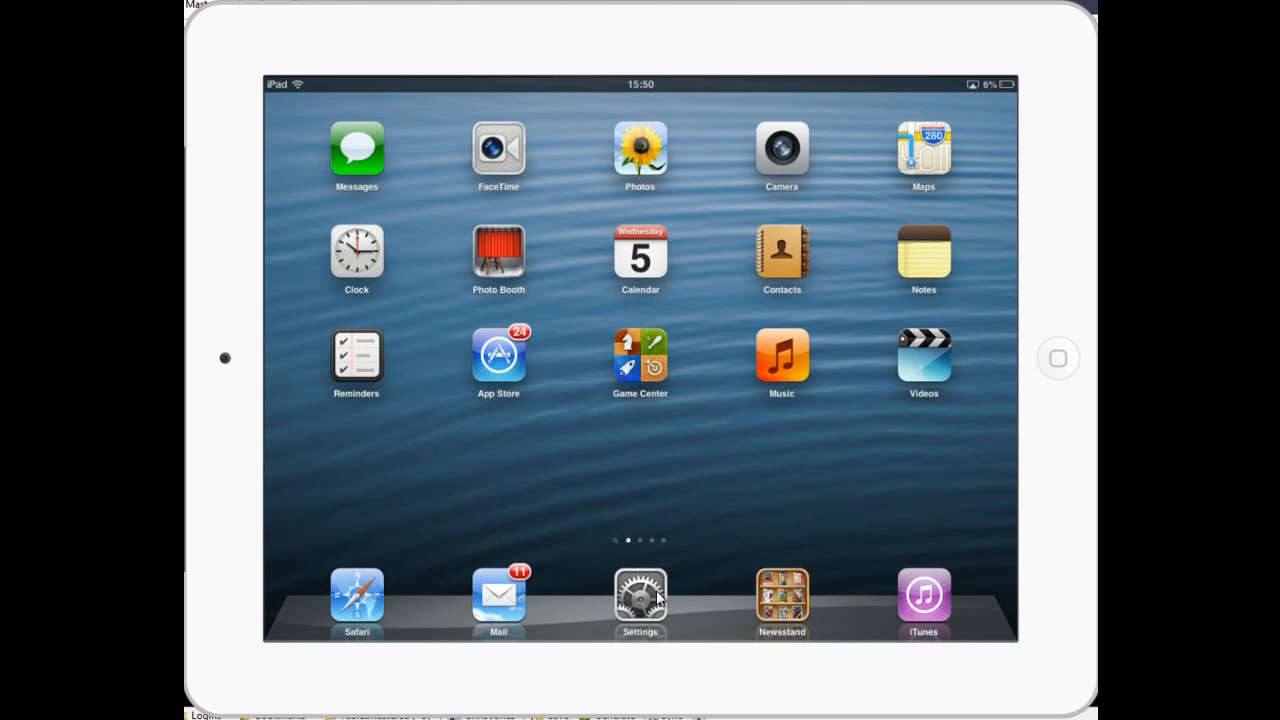
mouse_move(650, 605)
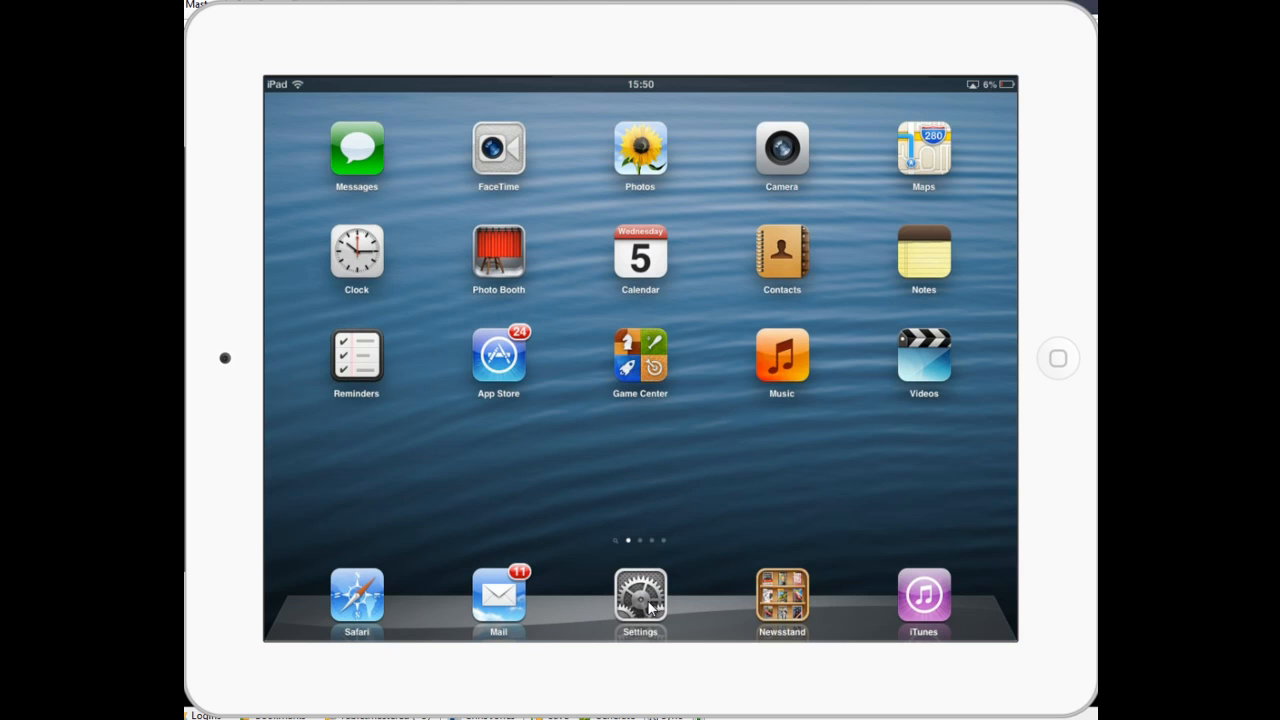
mouse_move(630, 450)
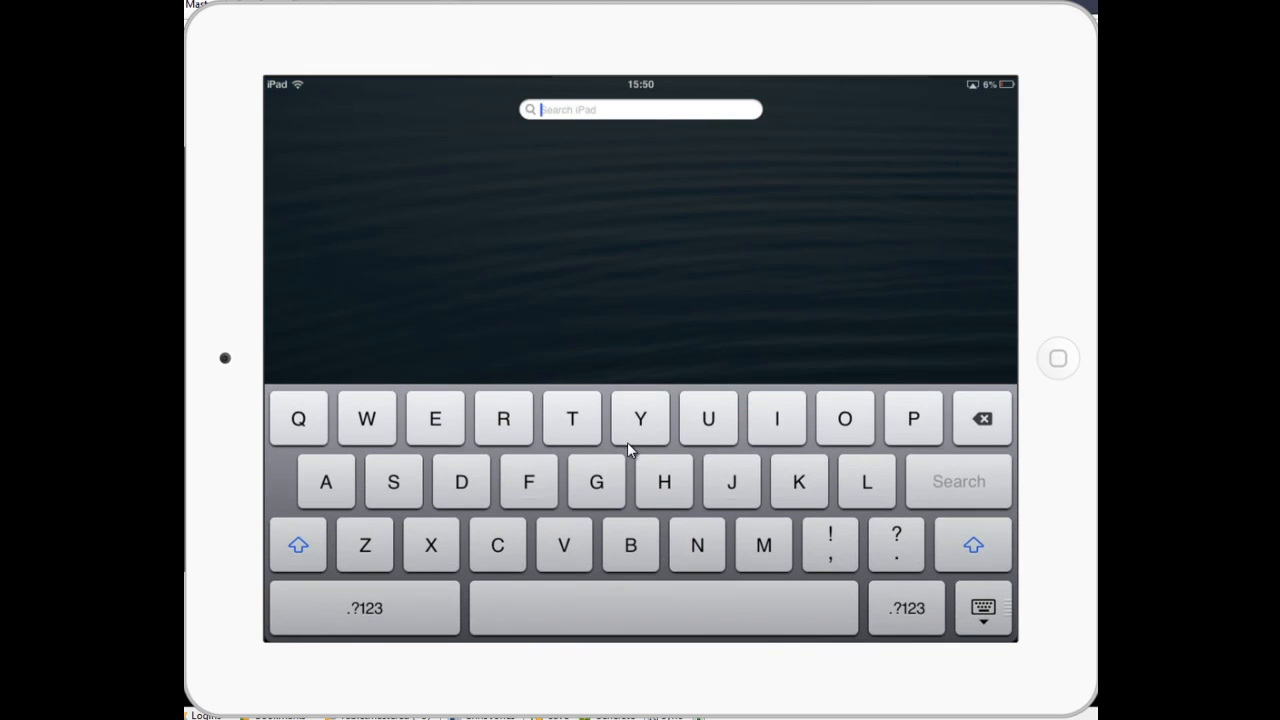
Search the iPad for 'Se' and open Settings from the results
text(Settings)
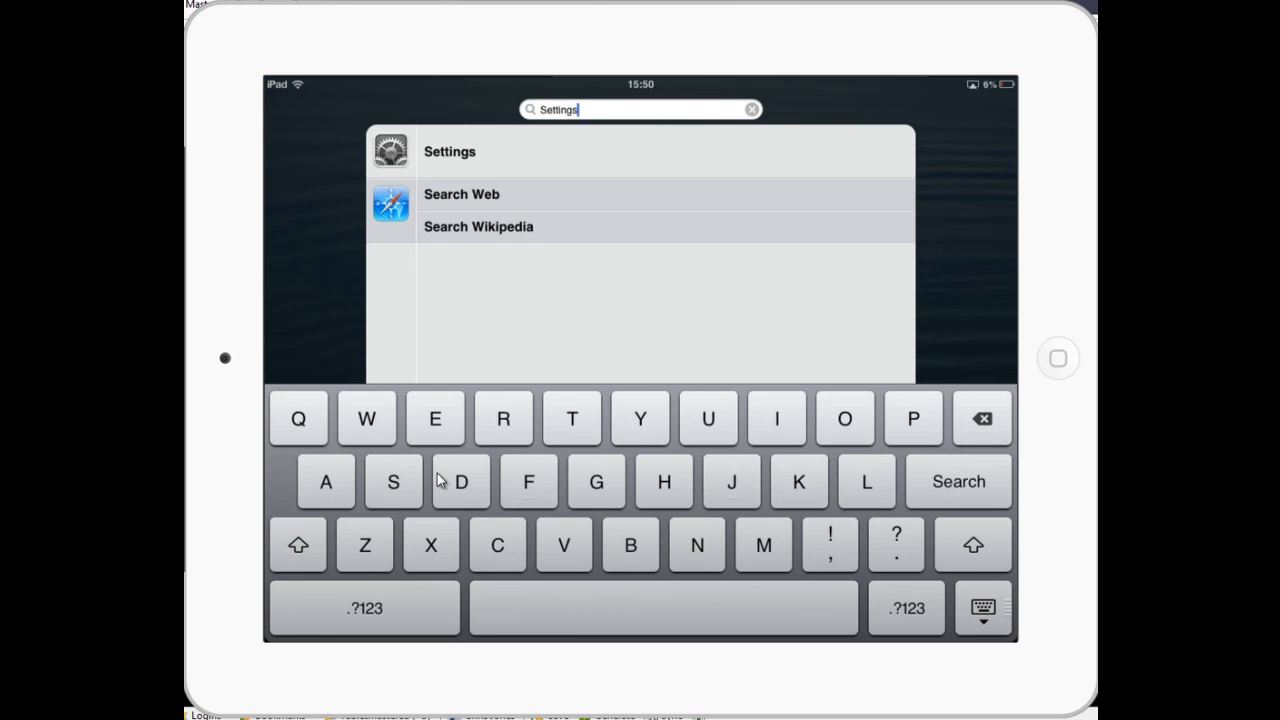
mouse_move(563, 170)
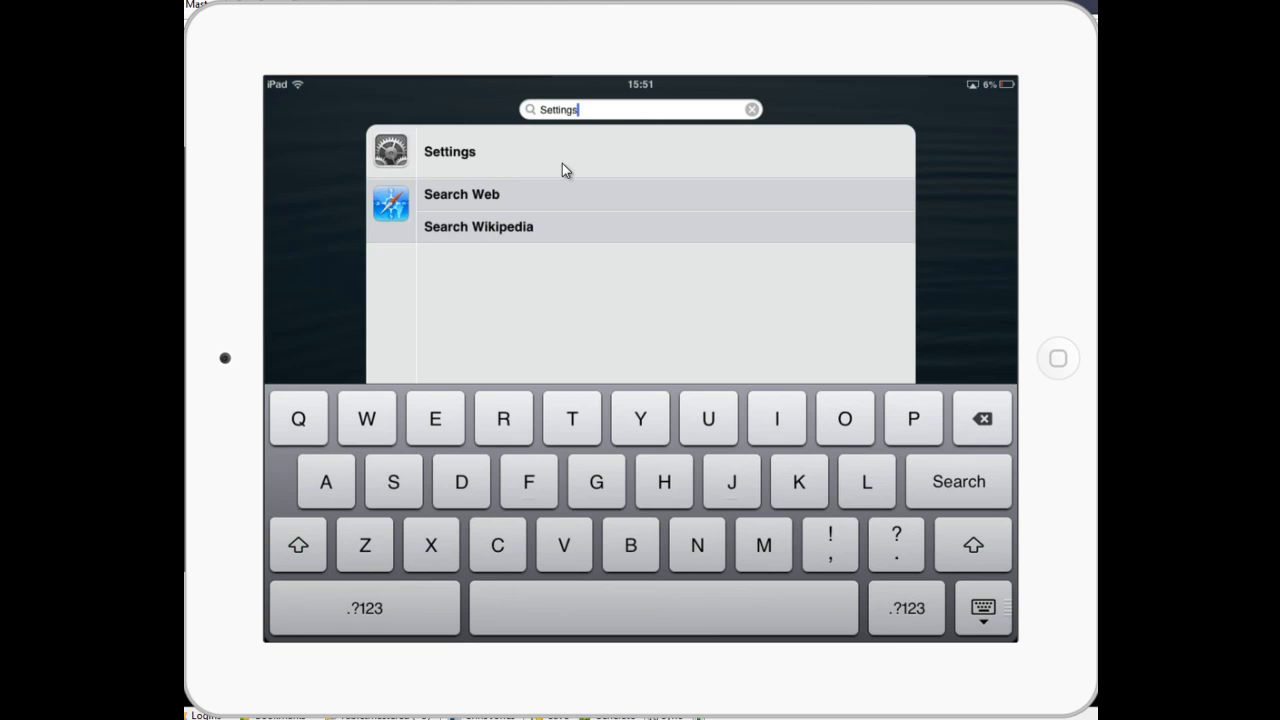
mouse_move(577, 155)
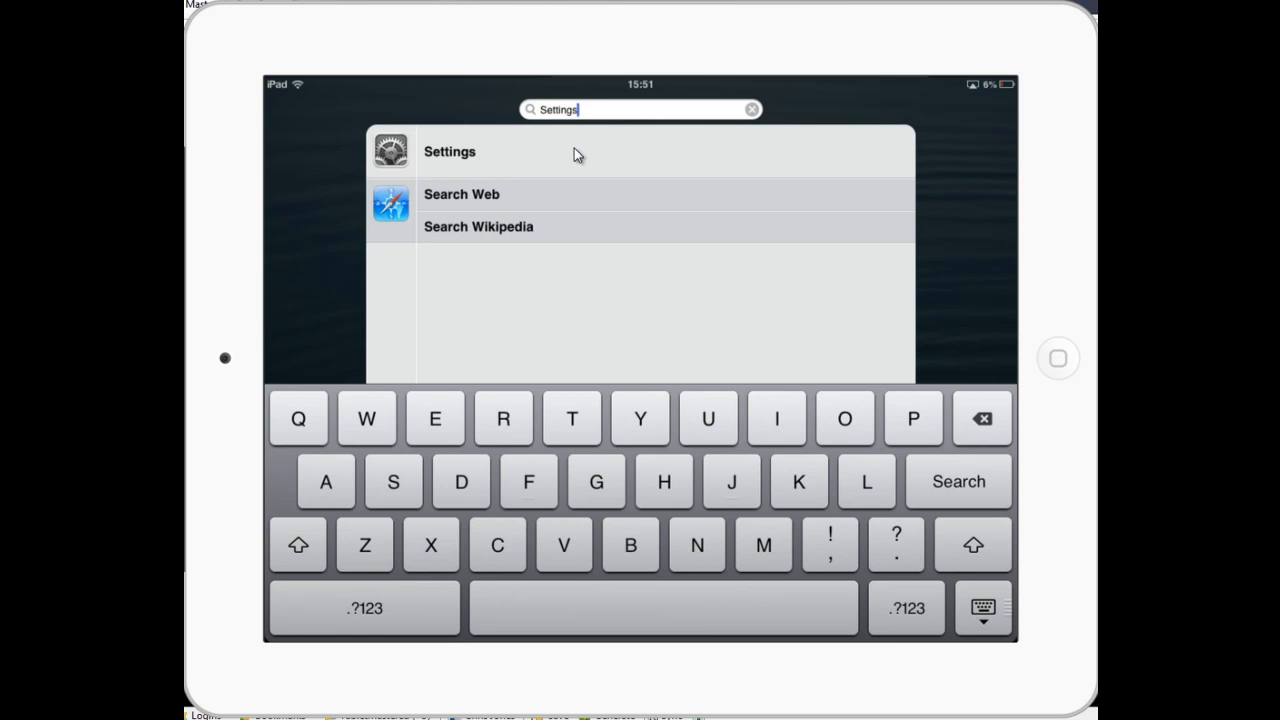
click(449, 151)
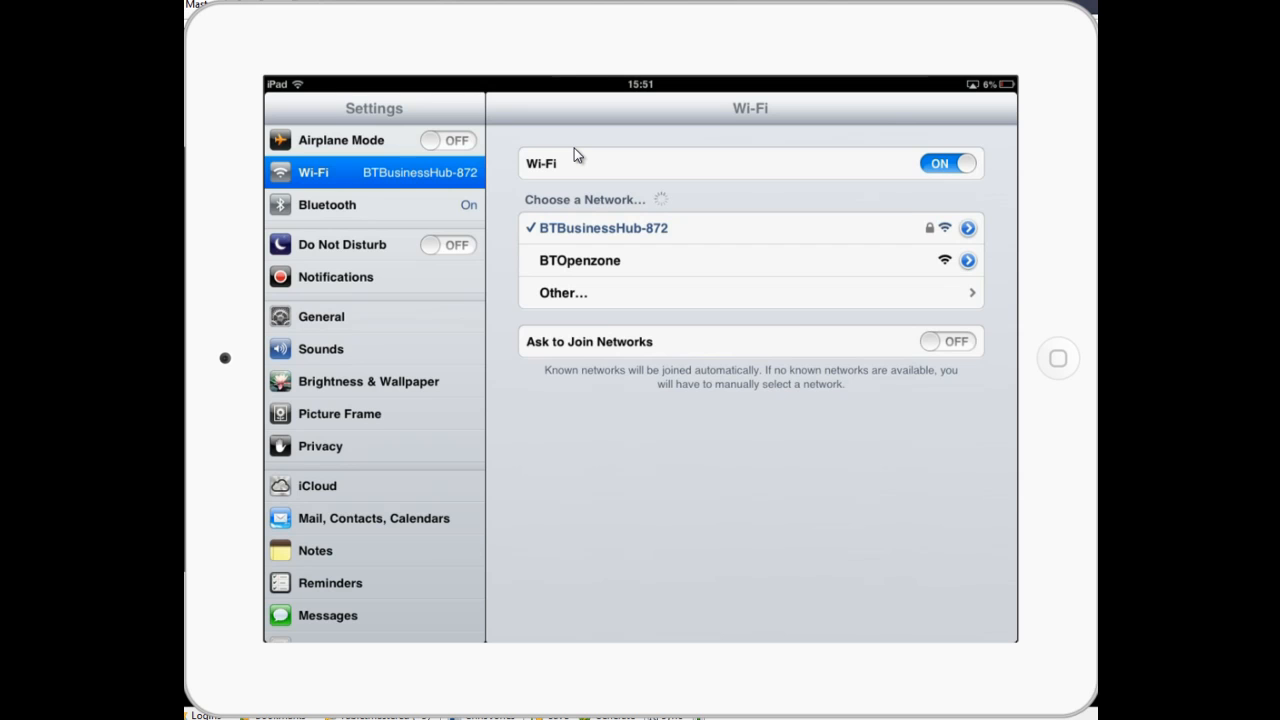
mouse_move(570, 317)
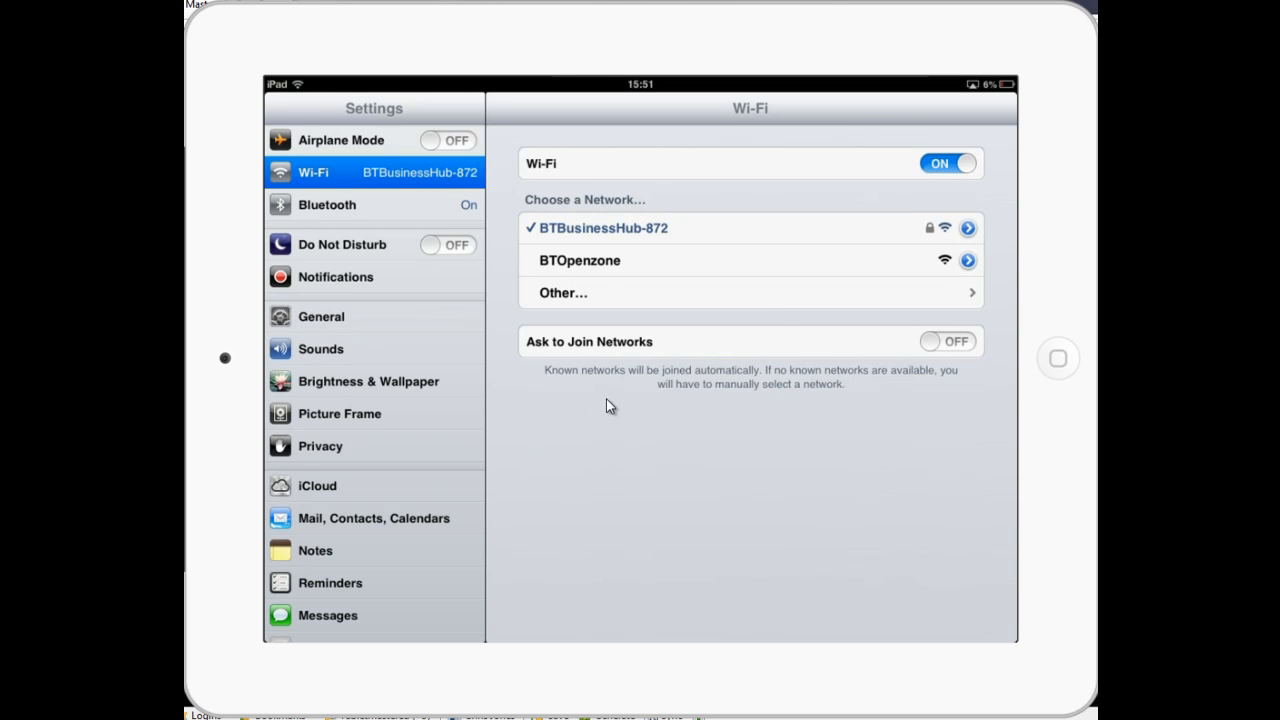
mouse_move(632, 407)
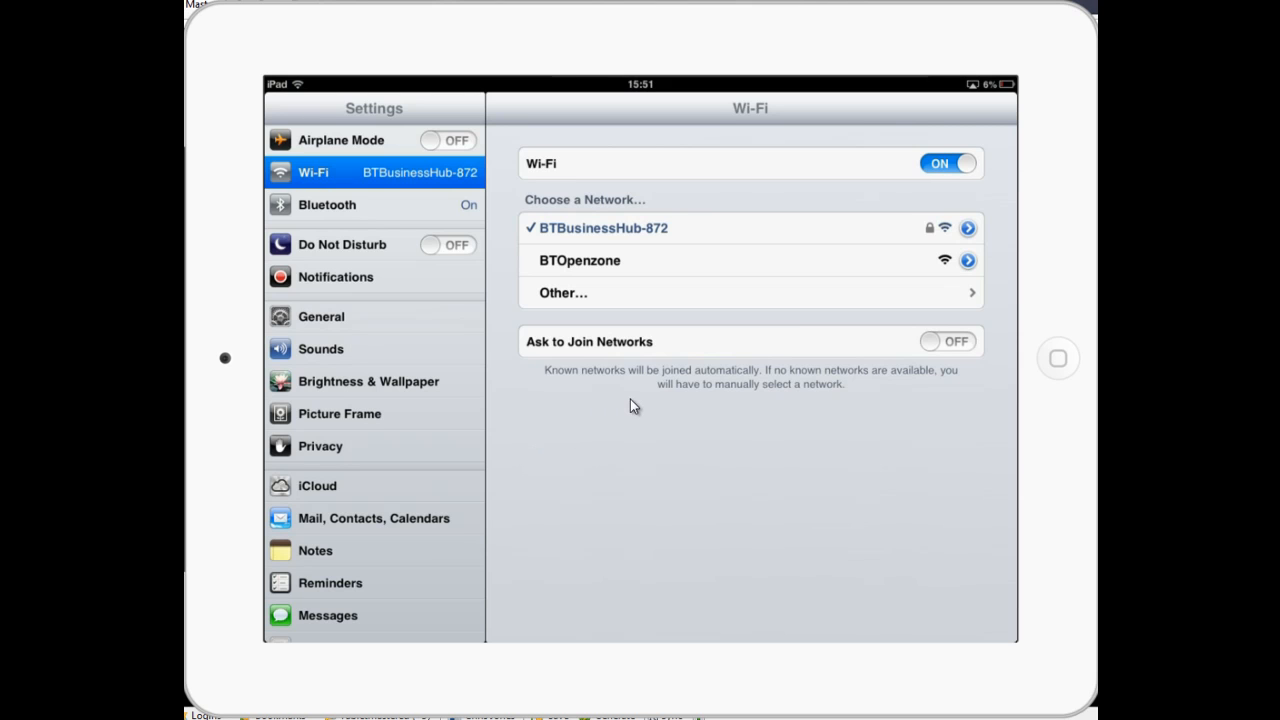